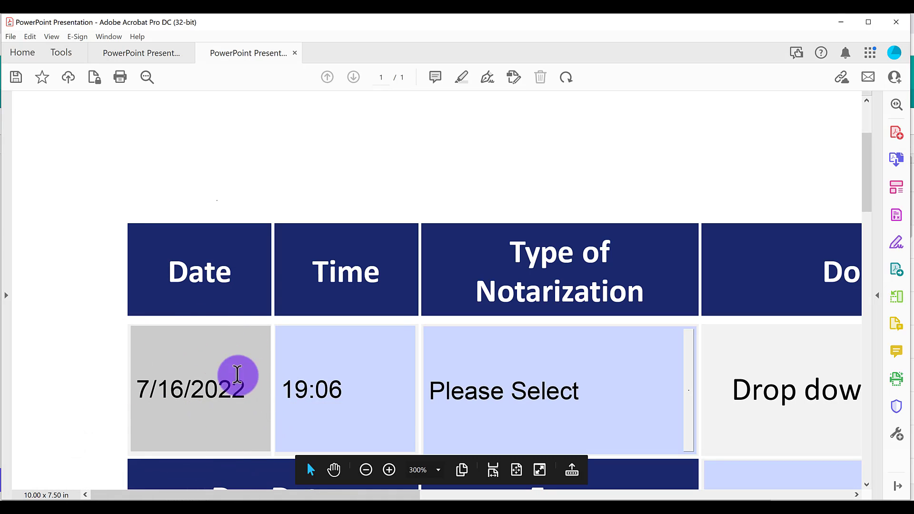
{"action": "mouse_move", "coordinate": [246, 423]}
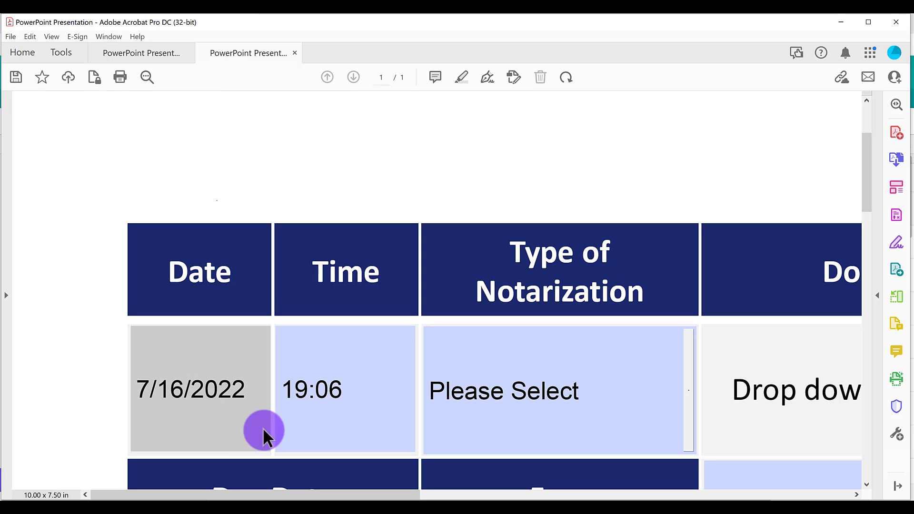
{"action": "mouse_move", "coordinate": [257, 402]}
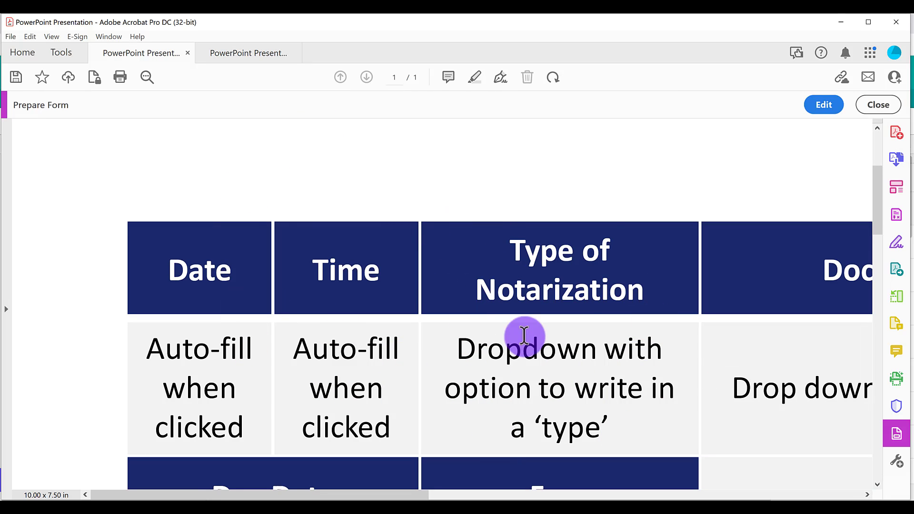
{"action": "mouse_move", "coordinate": [175, 335]}
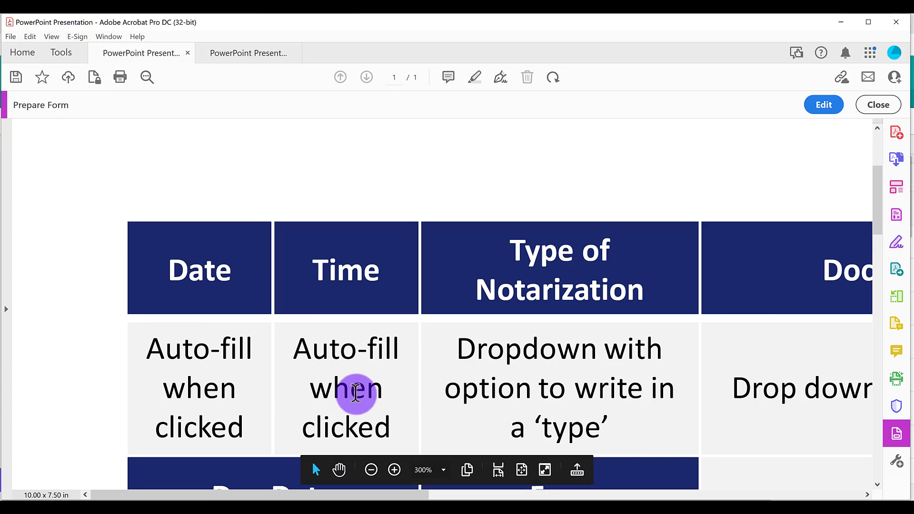
{"action": "mouse_move", "coordinate": [229, 398]}
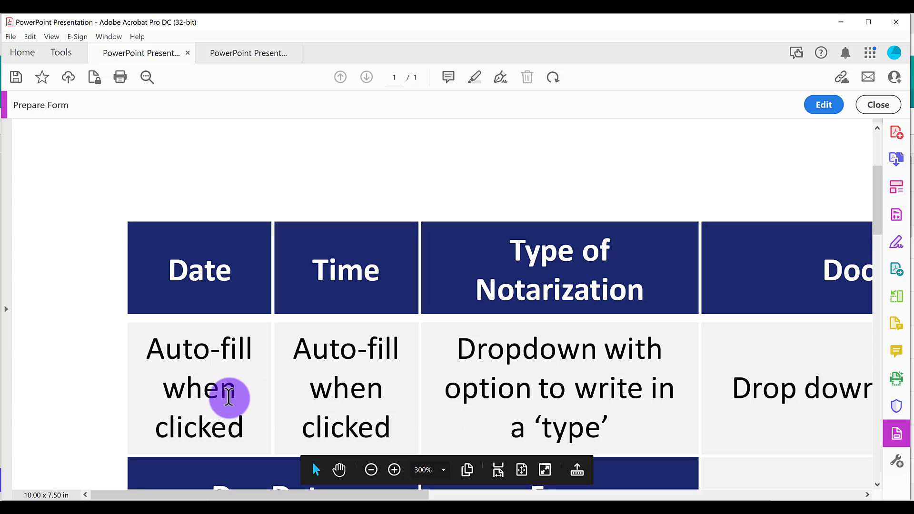
{"action": "mouse_move", "coordinate": [174, 421]}
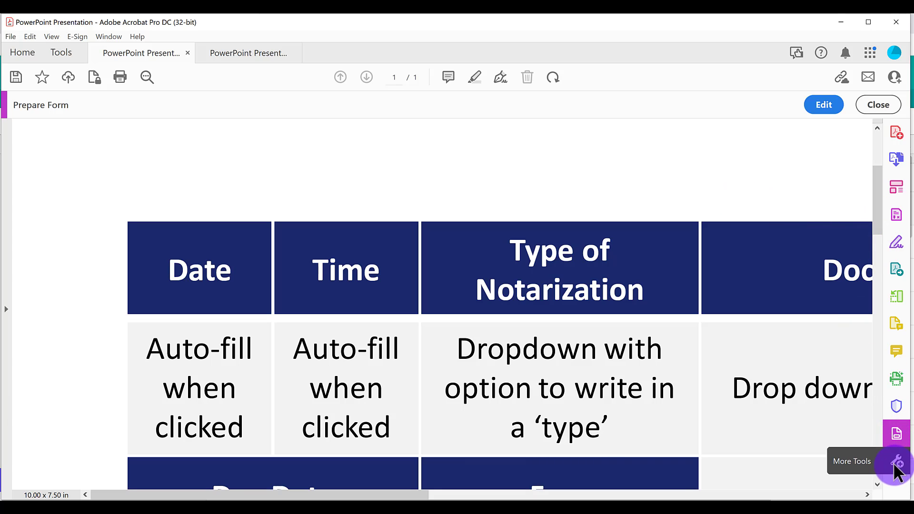
Step: Start Prepare Form on the template from the More Tools collection
{"action": "left_click", "coordinate": [897, 463]}
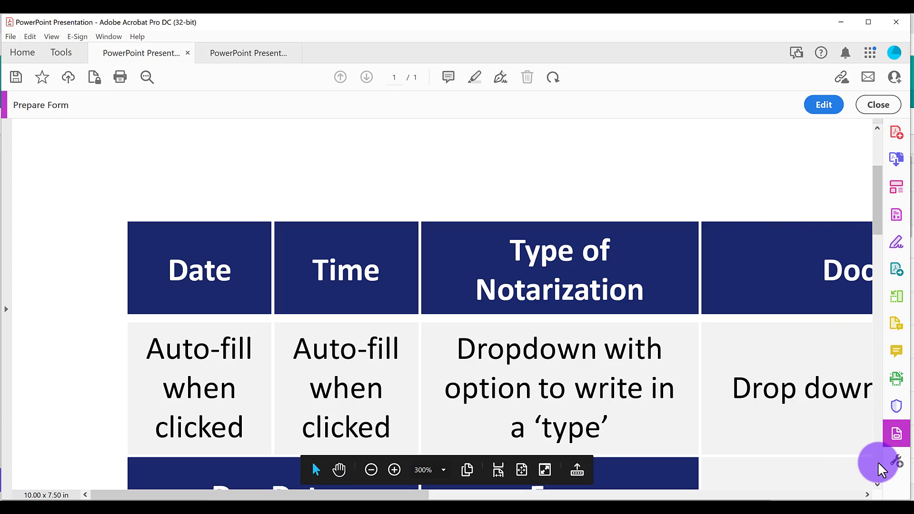
{"action": "mouse_move", "coordinate": [896, 460]}
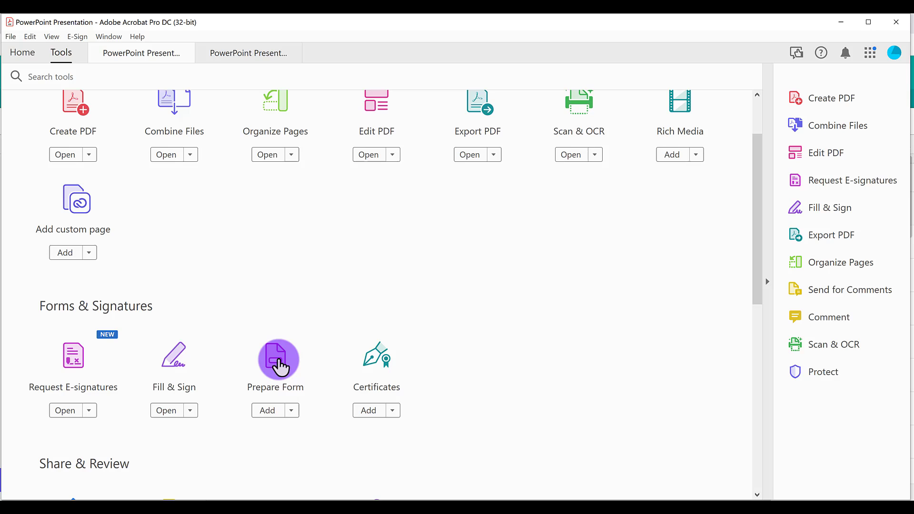
{"action": "left_click", "coordinate": [275, 363]}
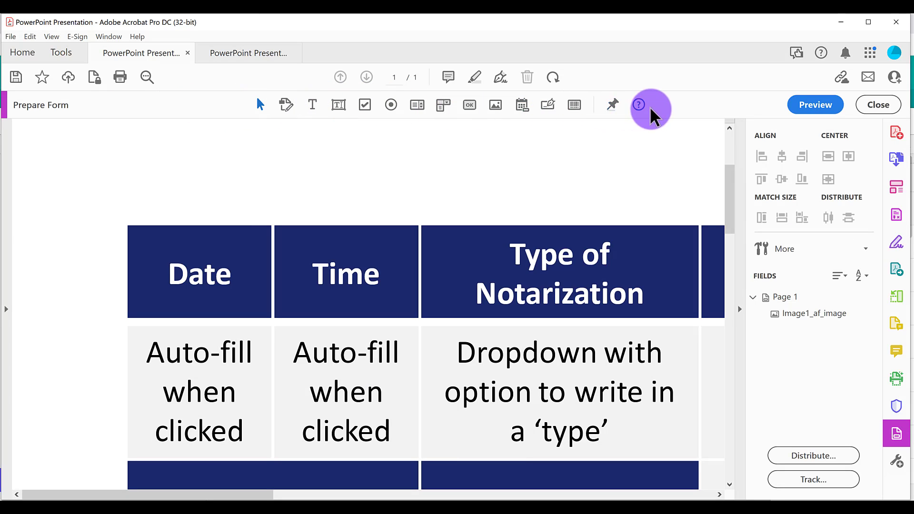
{"action": "mouse_move", "coordinate": [417, 105]}
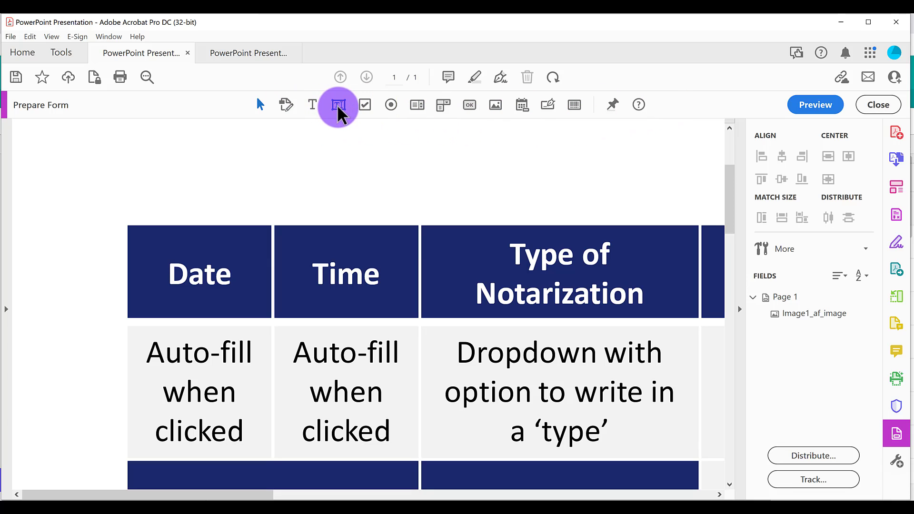
{"action": "mouse_move", "coordinate": [504, 122]}
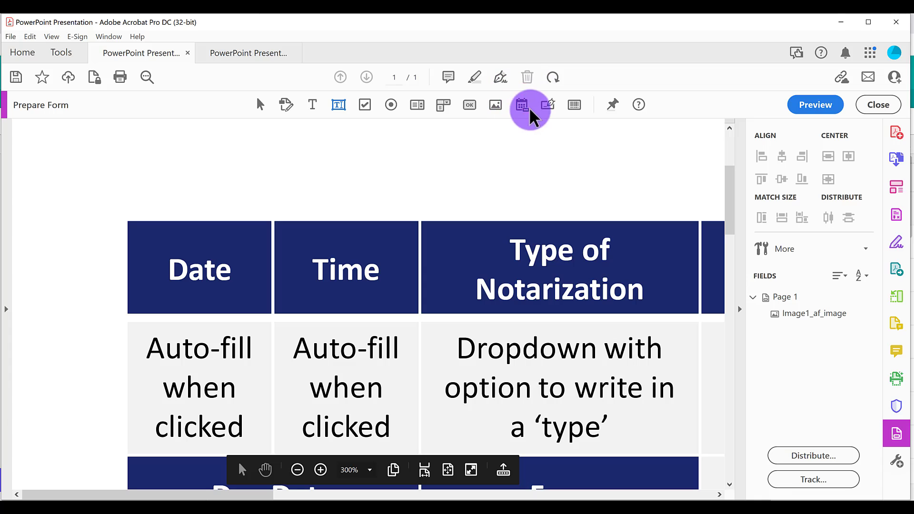
{"action": "mouse_move", "coordinate": [338, 105]}
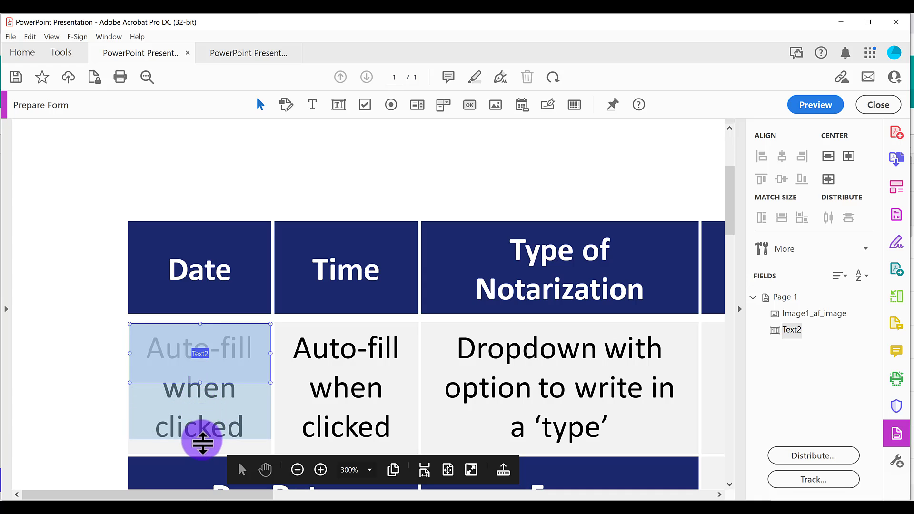
Step: Stretch the new text field so it covers the whole Date cell
{"action": "left_click_drag", "start_coordinate": [201, 442], "coordinate": [205, 455]}
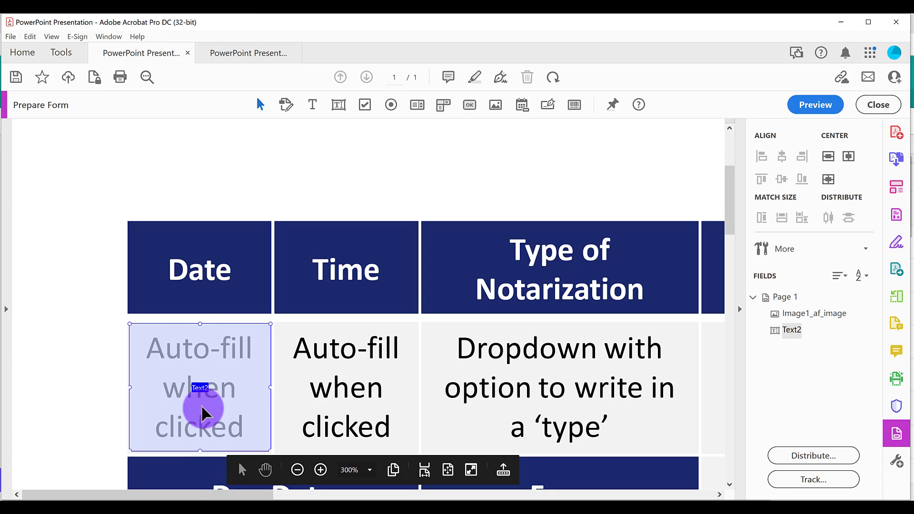
{"action": "mouse_move", "coordinate": [199, 330]}
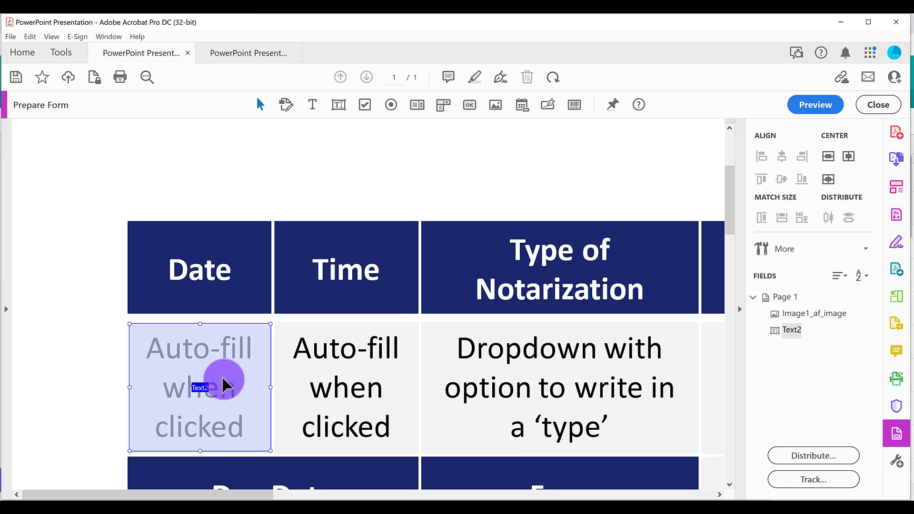
Step: Rename the new text field to 'Date' in its Properties General settings
{"action": "right_click", "coordinate": [221, 373]}
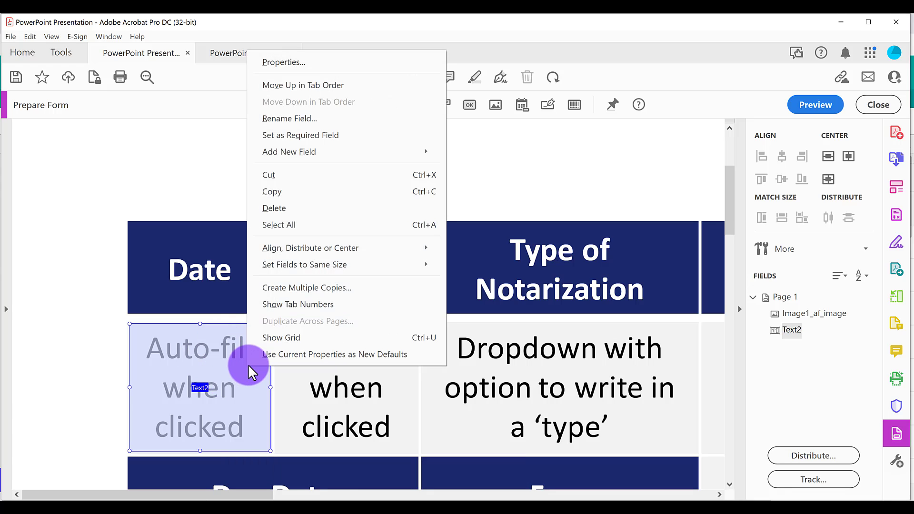
{"action": "mouse_move", "coordinate": [284, 61]}
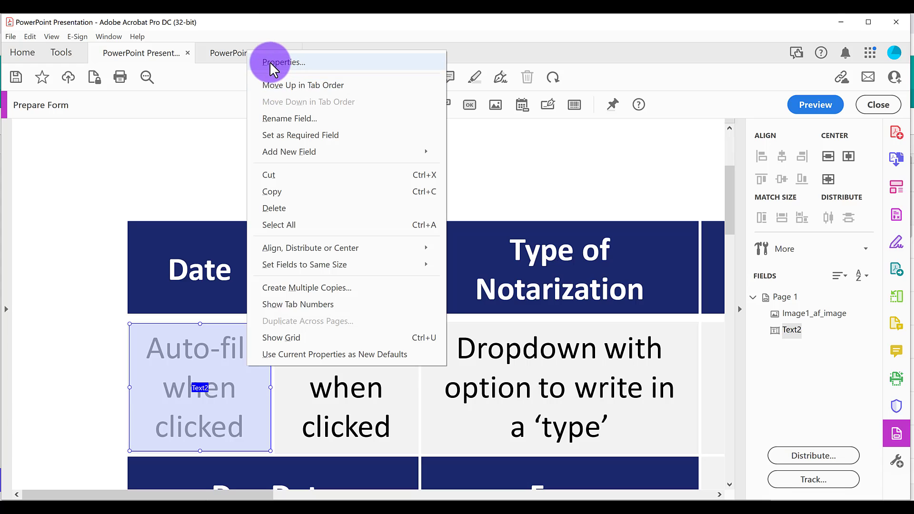
{"action": "left_click", "coordinate": [283, 62]}
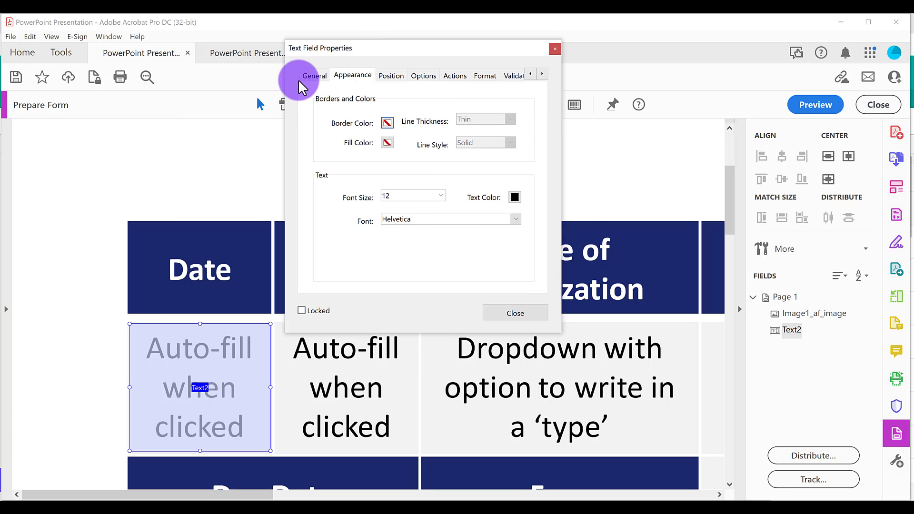
{"action": "left_click", "coordinate": [314, 75]}
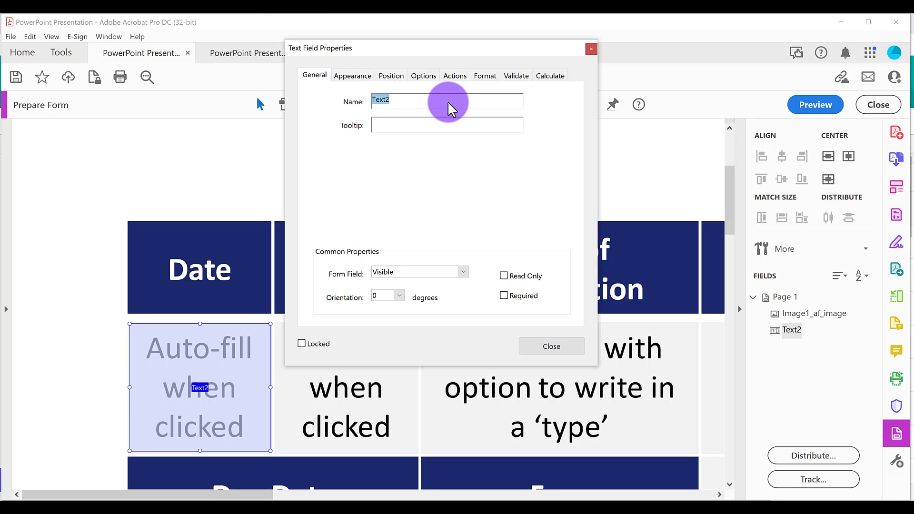
{"action": "type", "text": "Date"}
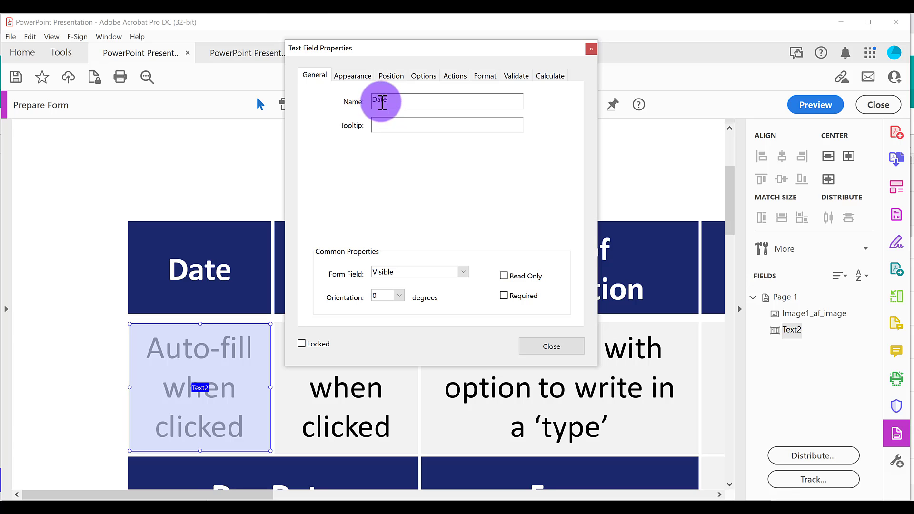
{"action": "double_click", "coordinate": [380, 102]}
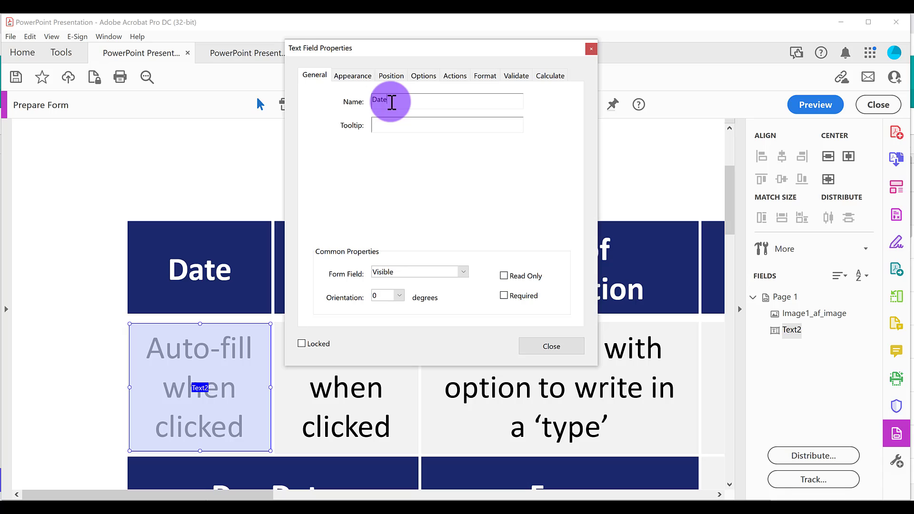
Step: Give the Date field an opaque fill colour on the Appearance tab
{"action": "left_click", "coordinate": [352, 75]}
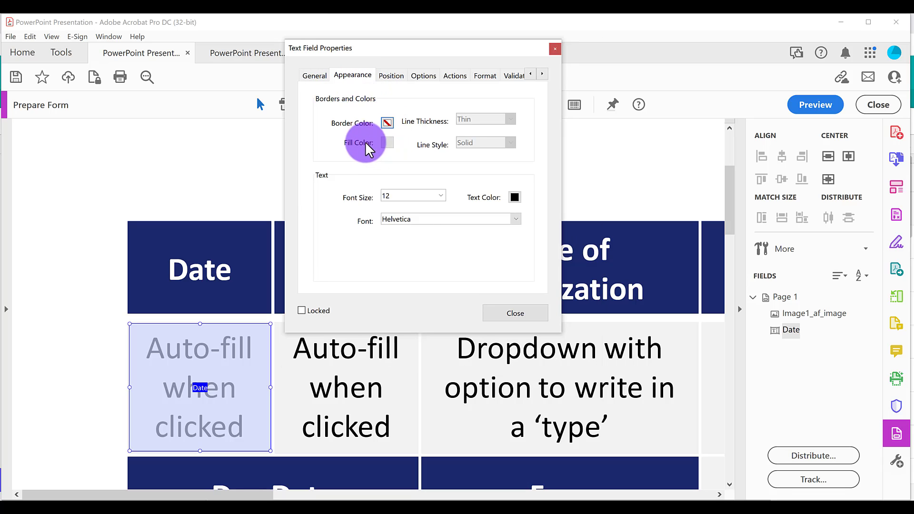
{"action": "left_click", "coordinate": [388, 142]}
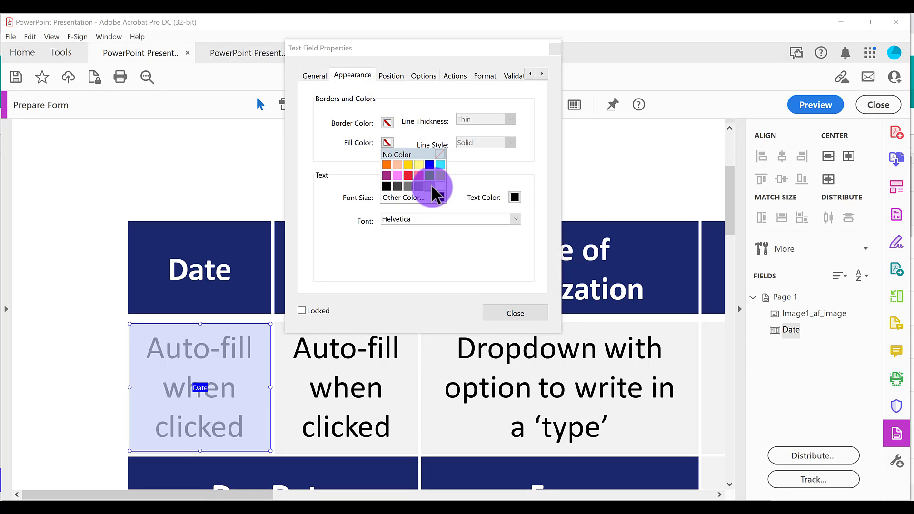
{"action": "left_click", "coordinate": [398, 165]}
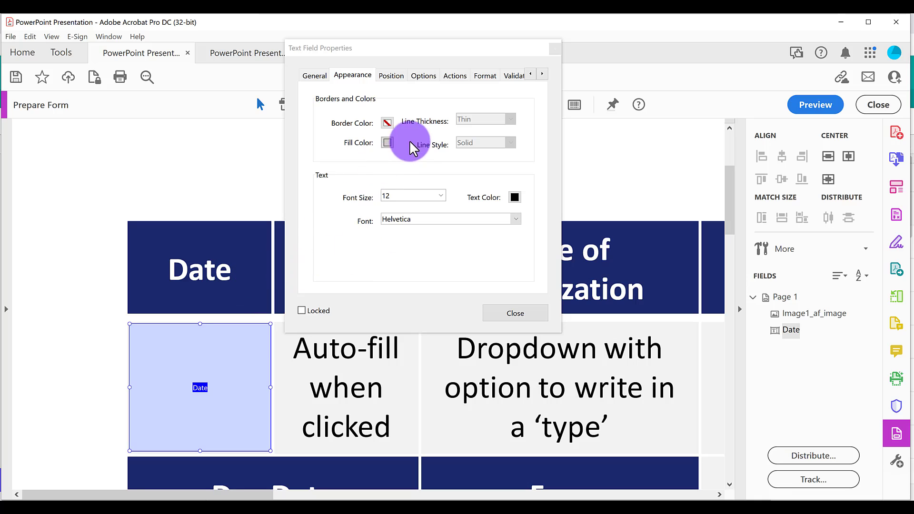
{"action": "left_click", "coordinate": [387, 143]}
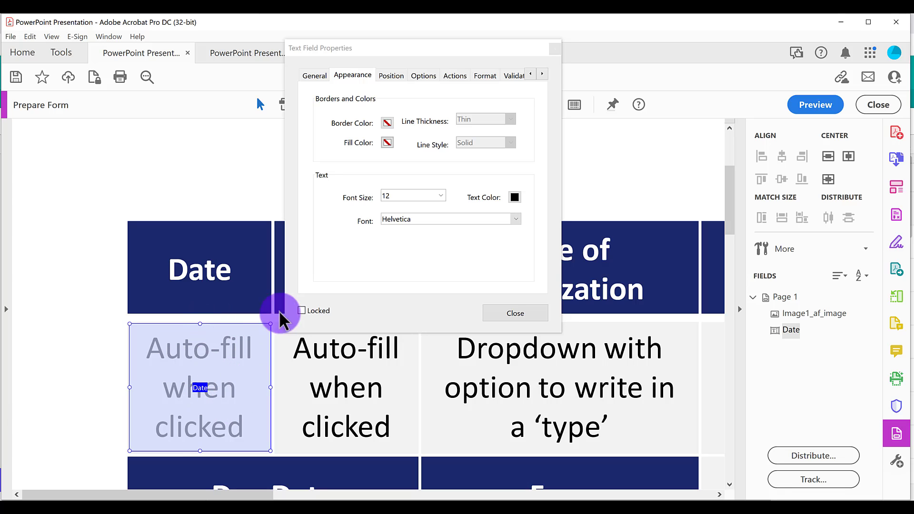
{"action": "mouse_move", "coordinate": [387, 142]}
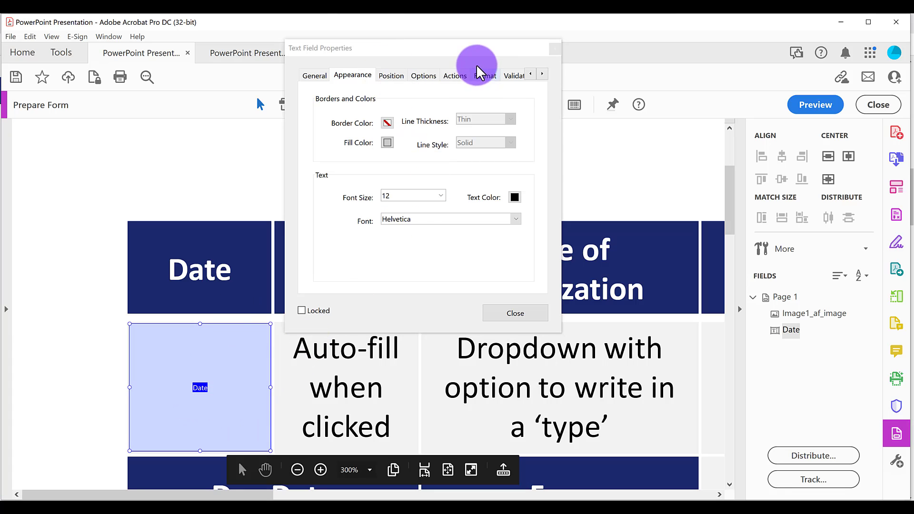
Step: Set the Date field's format category to Date, m/d/yyyy, and close properties
{"action": "left_click", "coordinate": [485, 76]}
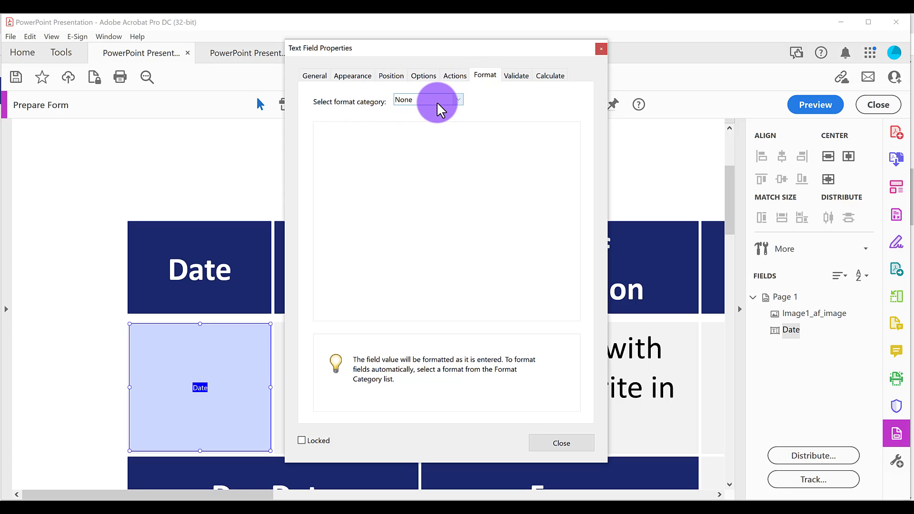
{"action": "left_click", "coordinate": [428, 100]}
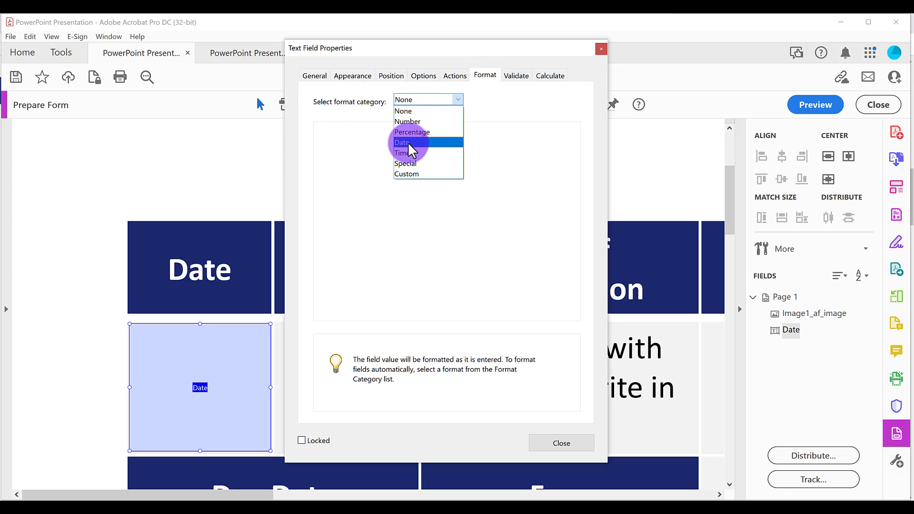
{"action": "left_click", "coordinate": [402, 143]}
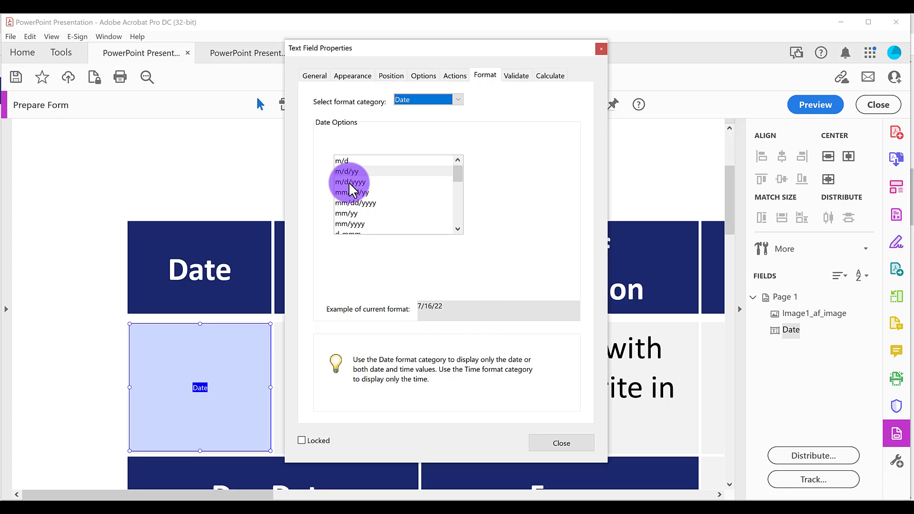
{"action": "left_click", "coordinate": [350, 182]}
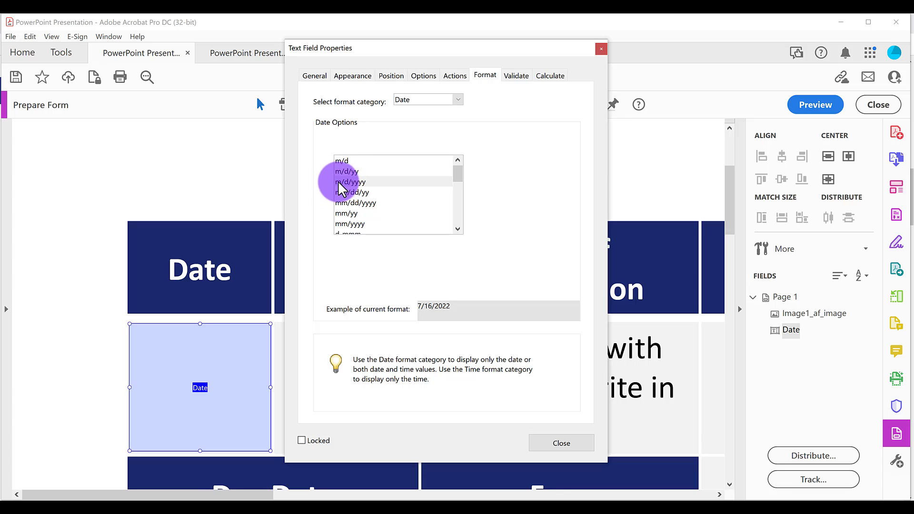
{"action": "left_click", "coordinate": [350, 182]}
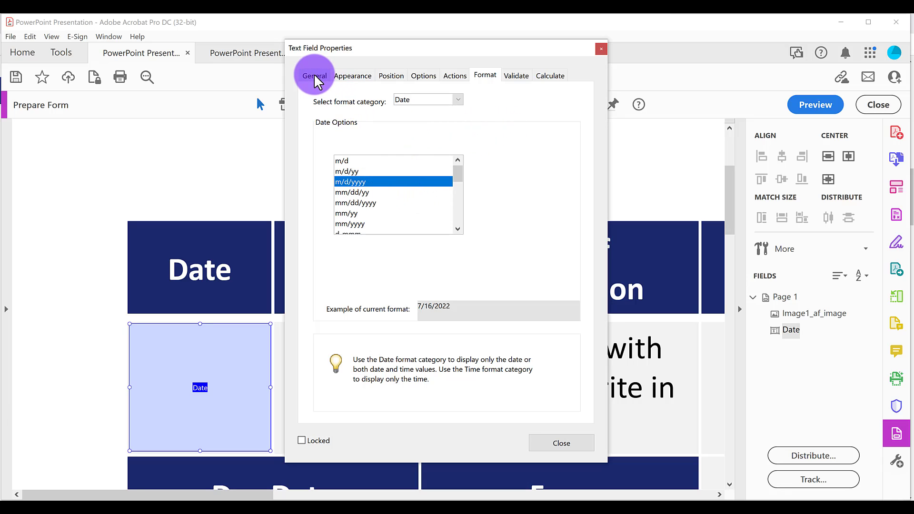
{"action": "left_click", "coordinate": [314, 76]}
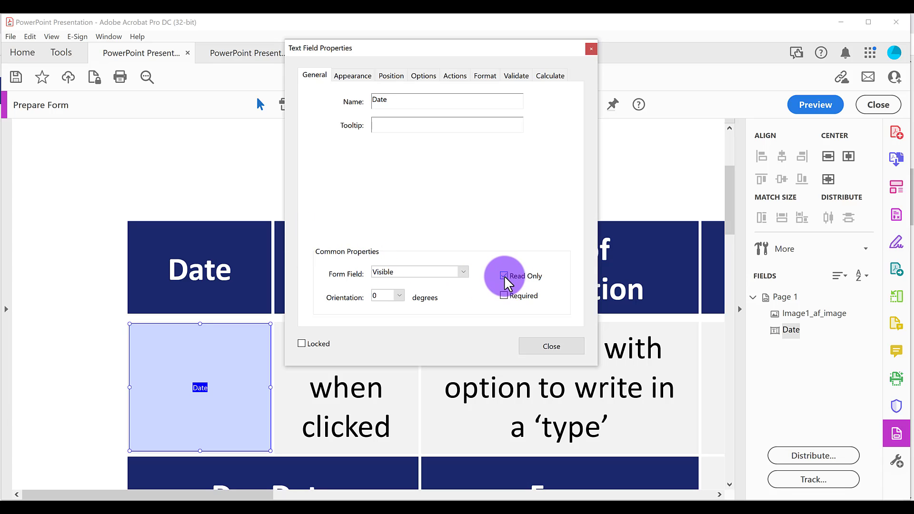
{"action": "left_click", "coordinate": [551, 346]}
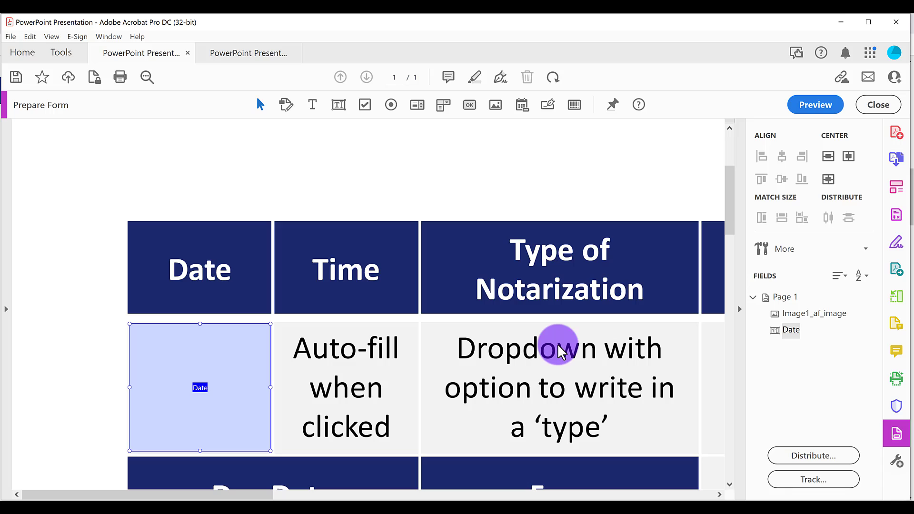
Step: Switch to Preview and click into the blank Date field to test it
{"action": "left_click", "coordinate": [815, 104]}
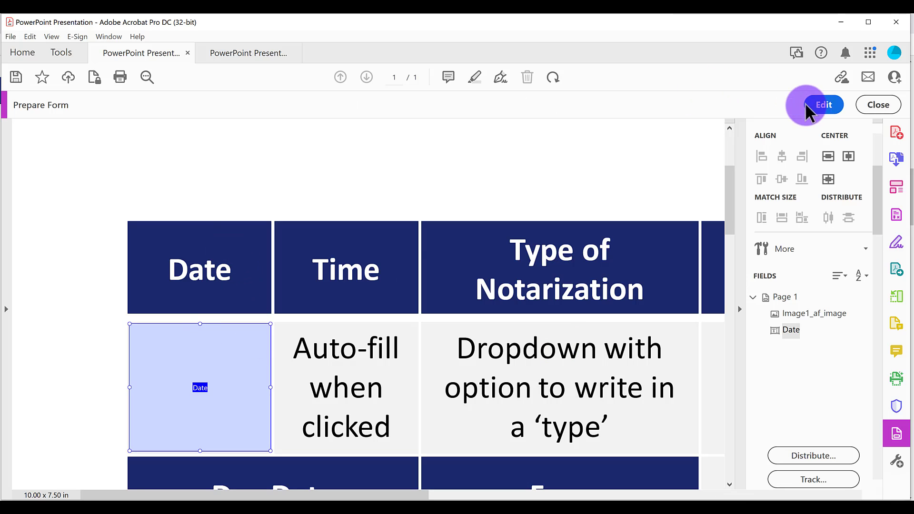
{"action": "left_click", "coordinate": [823, 105]}
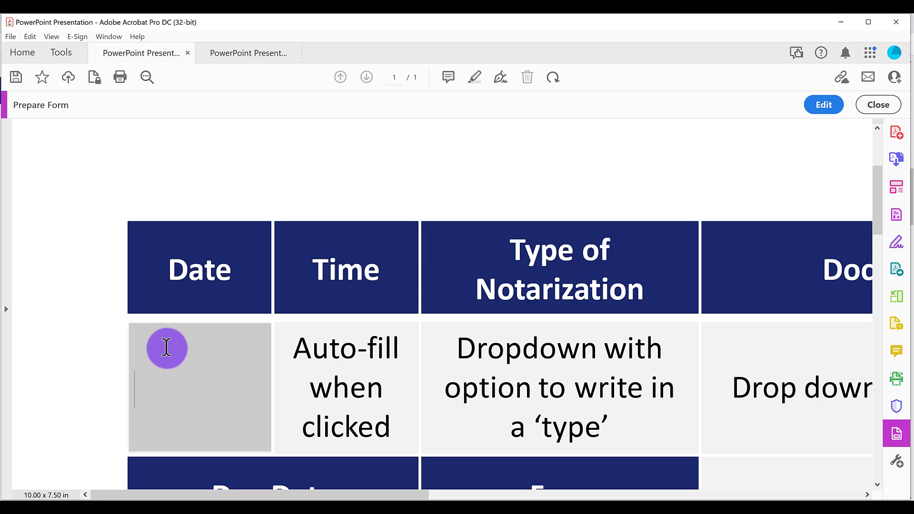
{"action": "mouse_move", "coordinate": [156, 392]}
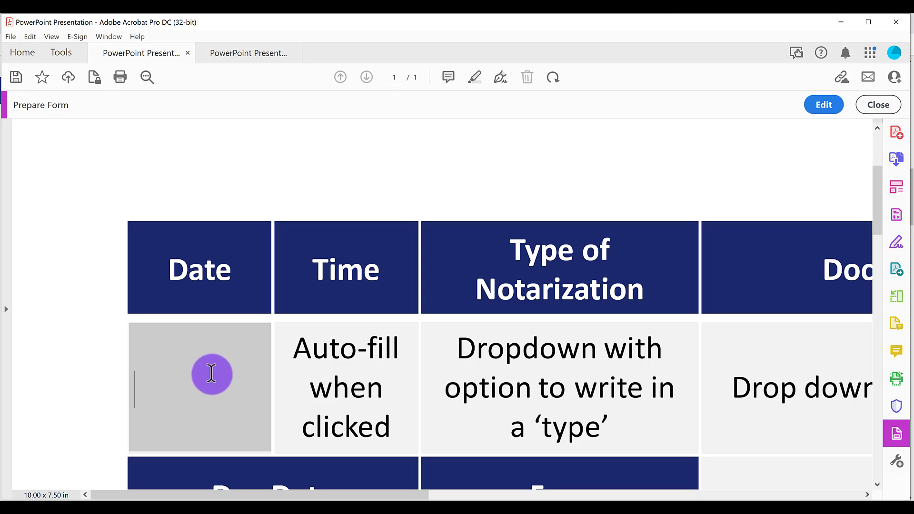
{"action": "mouse_move", "coordinate": [201, 396]}
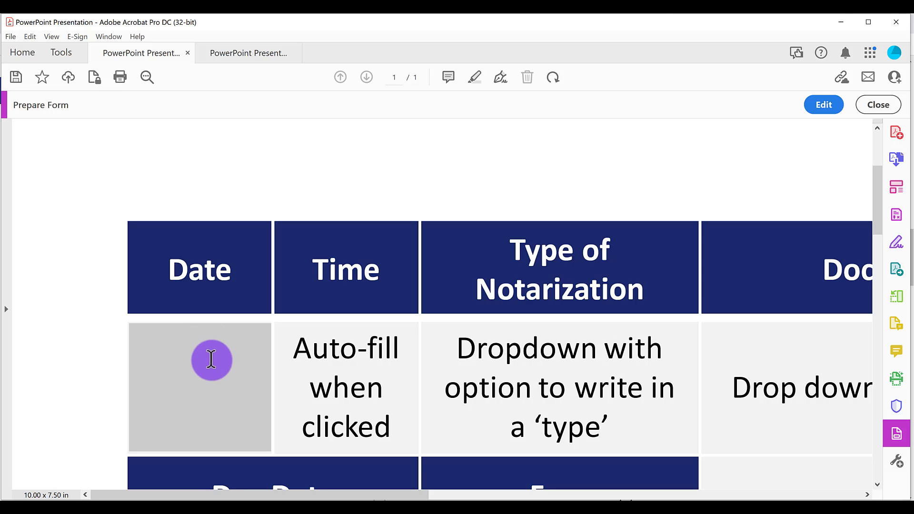
{"action": "mouse_move", "coordinate": [207, 356]}
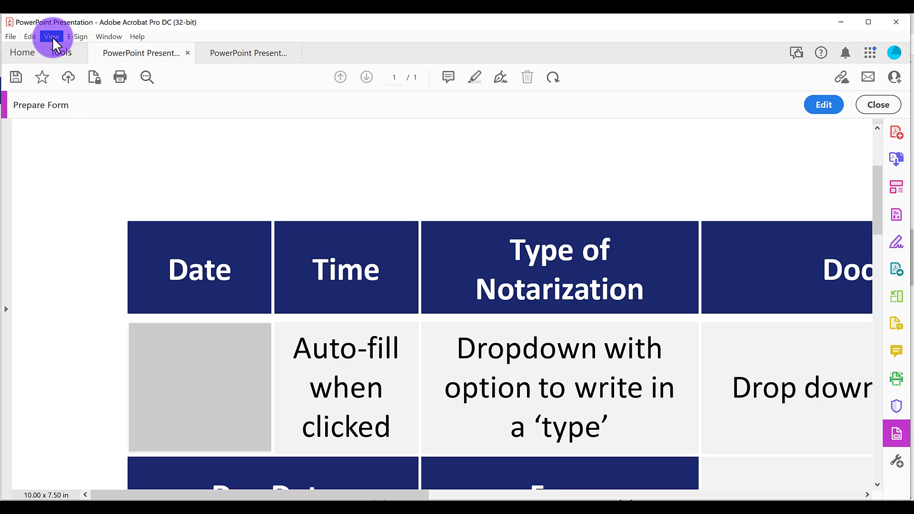
Step: Show the Page Thumbnails navigation pane via View > Show/Hide
{"action": "left_click", "coordinate": [52, 36]}
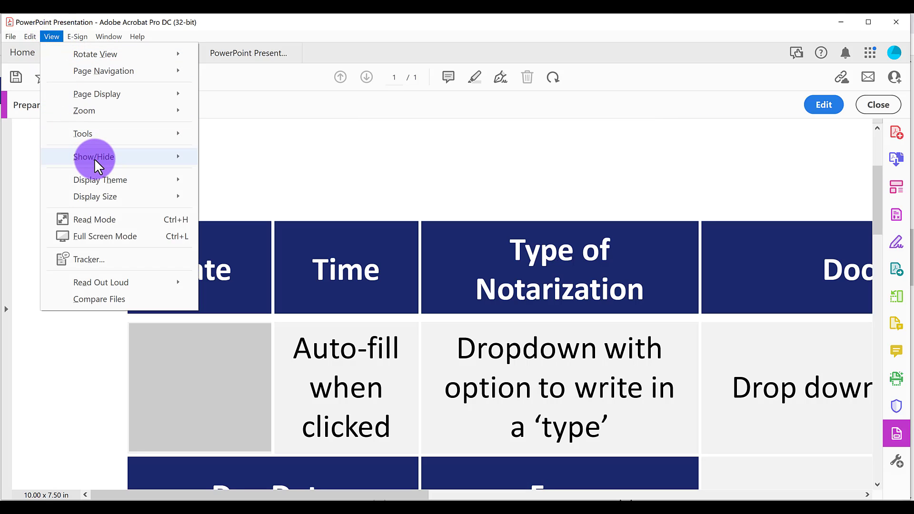
{"action": "left_click", "coordinate": [94, 157]}
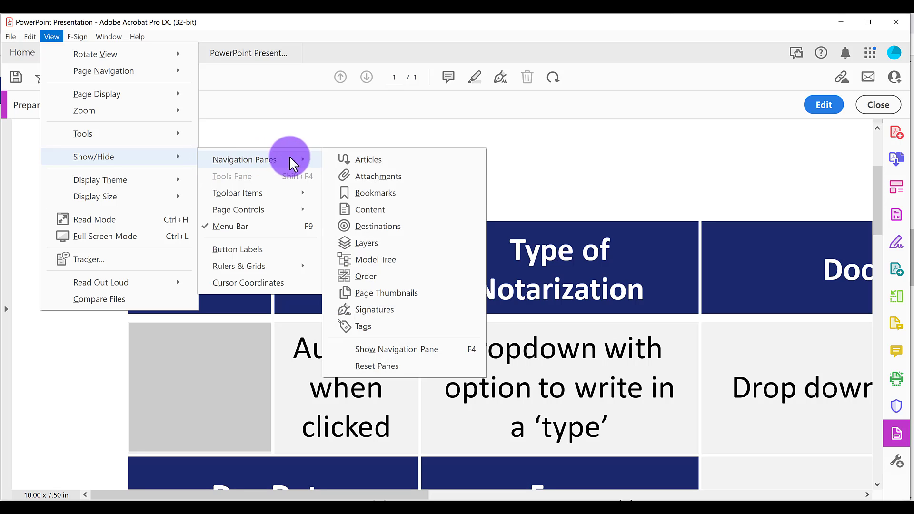
{"action": "mouse_move", "coordinate": [386, 293]}
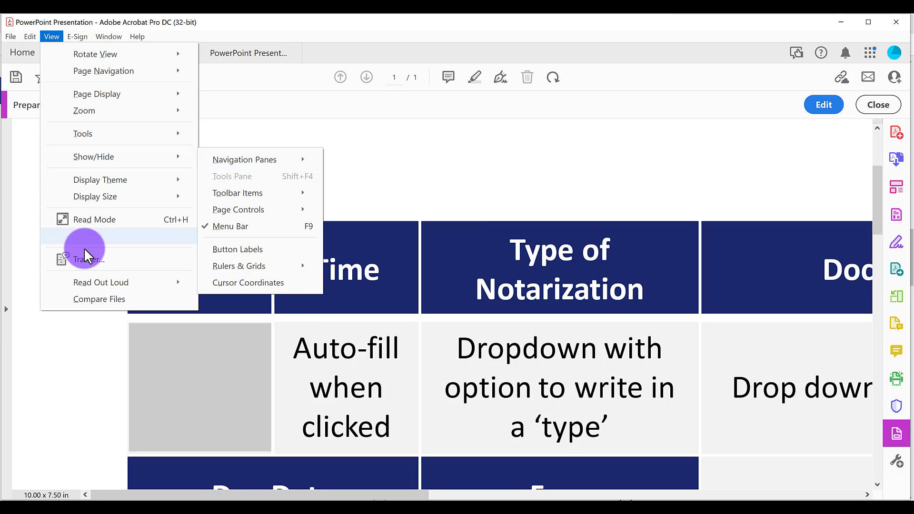
{"action": "mouse_move", "coordinate": [20, 147]}
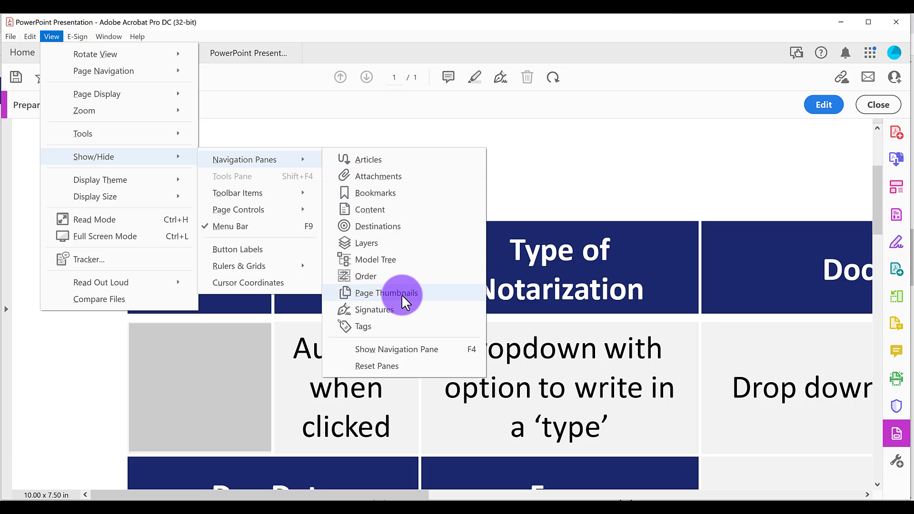
{"action": "mouse_move", "coordinate": [444, 299]}
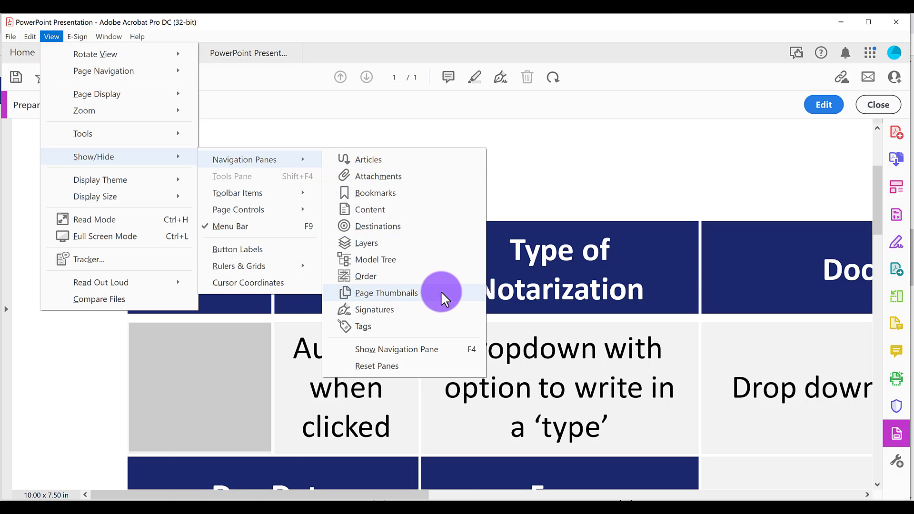
{"action": "left_click", "coordinate": [384, 292]}
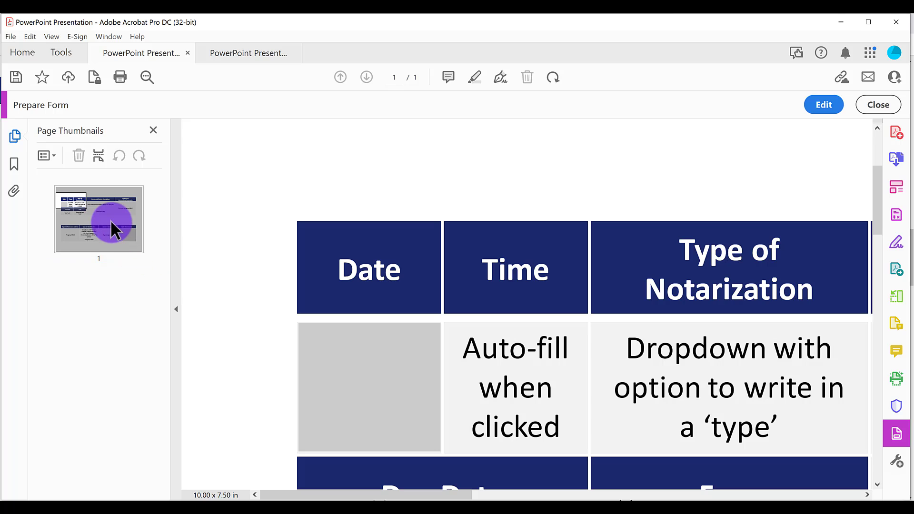
Step: Add a Page Open 'Run a JavaScript' action in page 1's Page Properties
{"action": "right_click", "coordinate": [99, 220]}
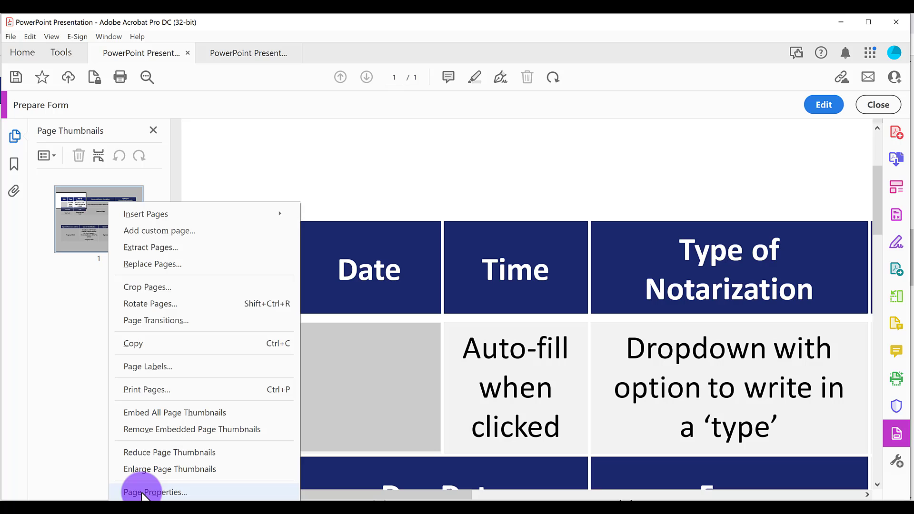
{"action": "left_click", "coordinate": [155, 492]}
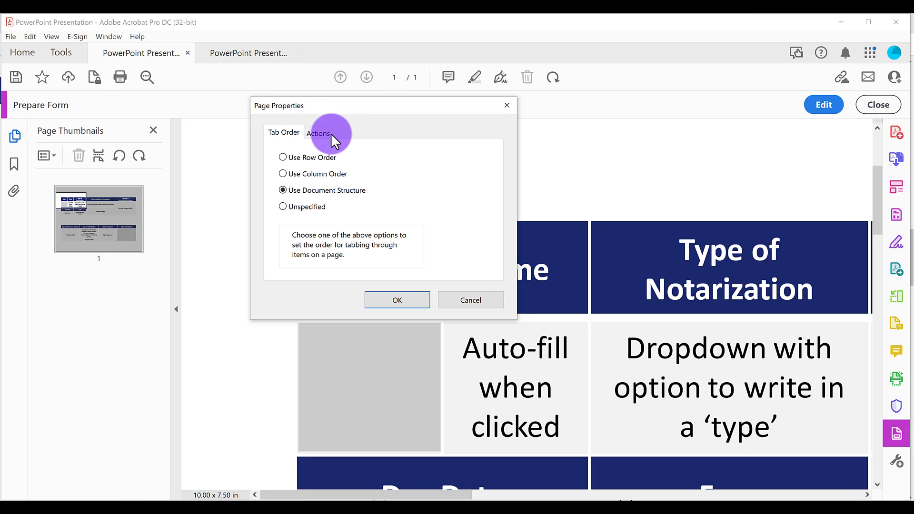
{"action": "left_click", "coordinate": [319, 132]}
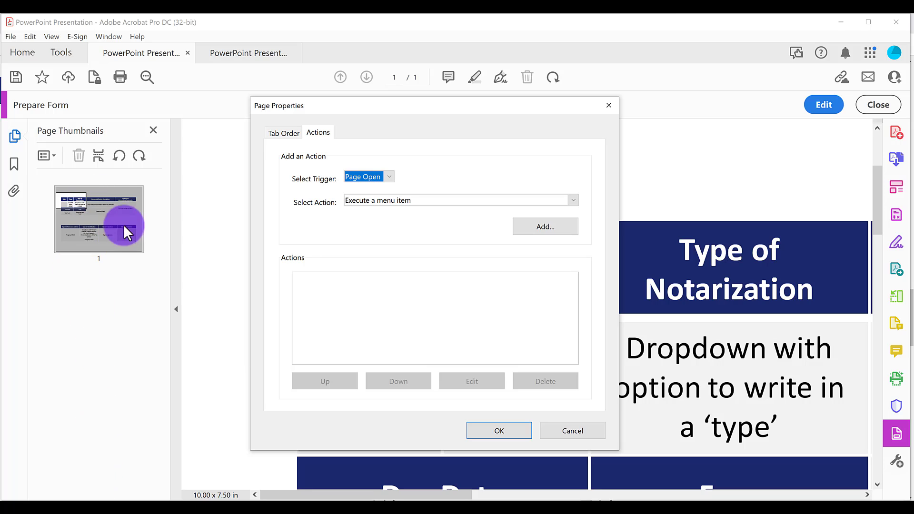
{"action": "mouse_move", "coordinate": [91, 210]}
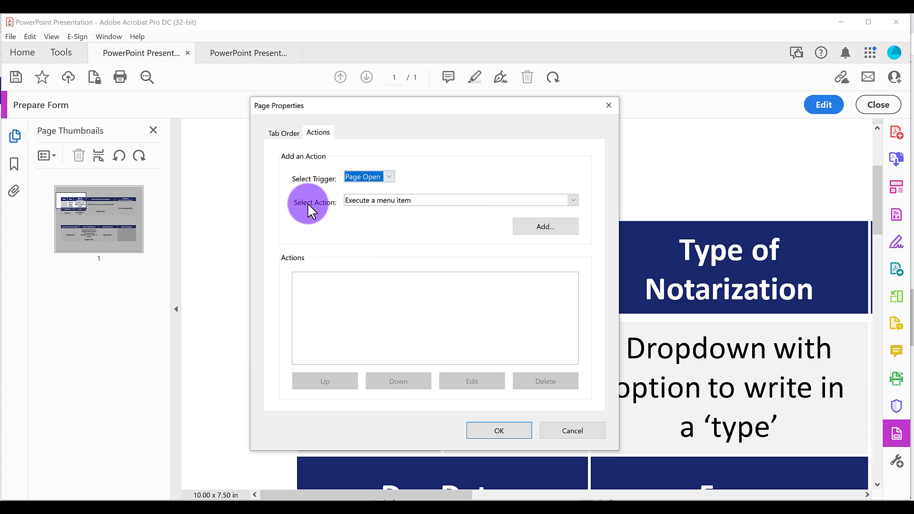
{"action": "left_click", "coordinate": [572, 200]}
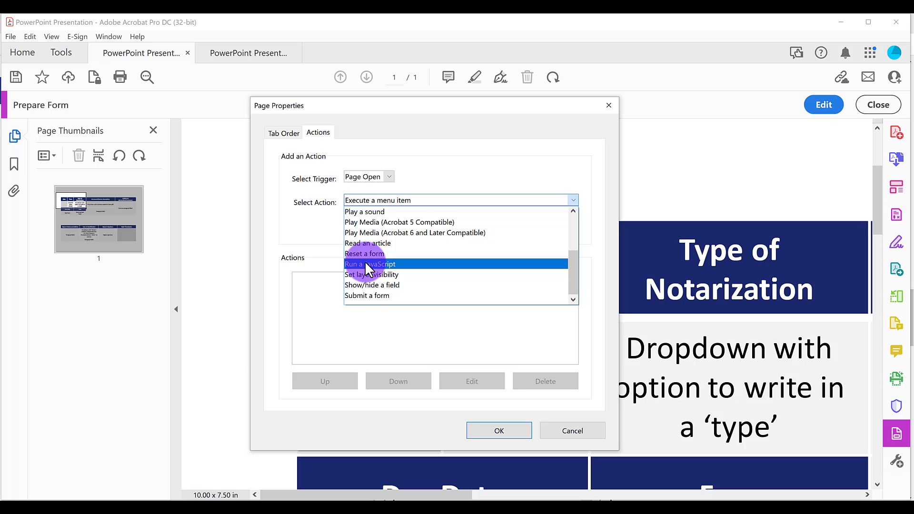
{"action": "left_click", "coordinate": [370, 264]}
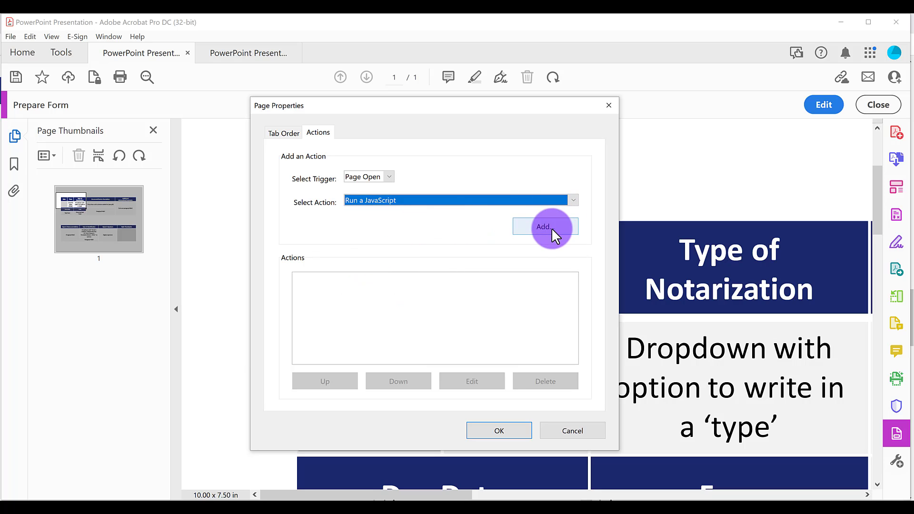
{"action": "left_click", "coordinate": [543, 226]}
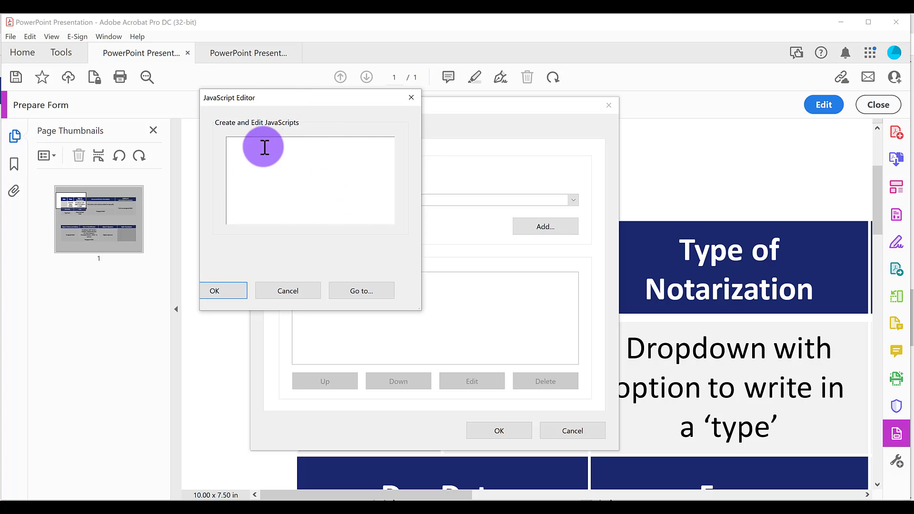
{"action": "mouse_move", "coordinate": [336, 205]}
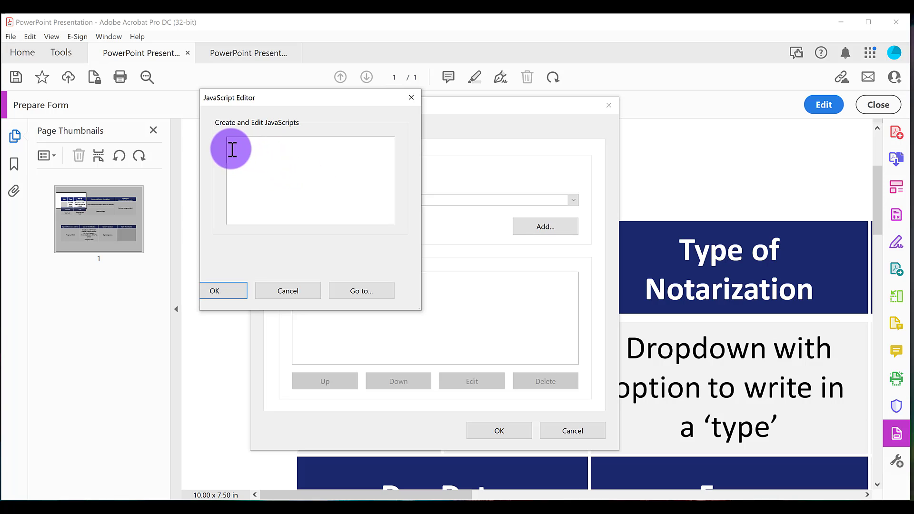
Step: Paste the getField/util.printd date script into the JavaScript editor
{"action": "right_click", "coordinate": [233, 149]}
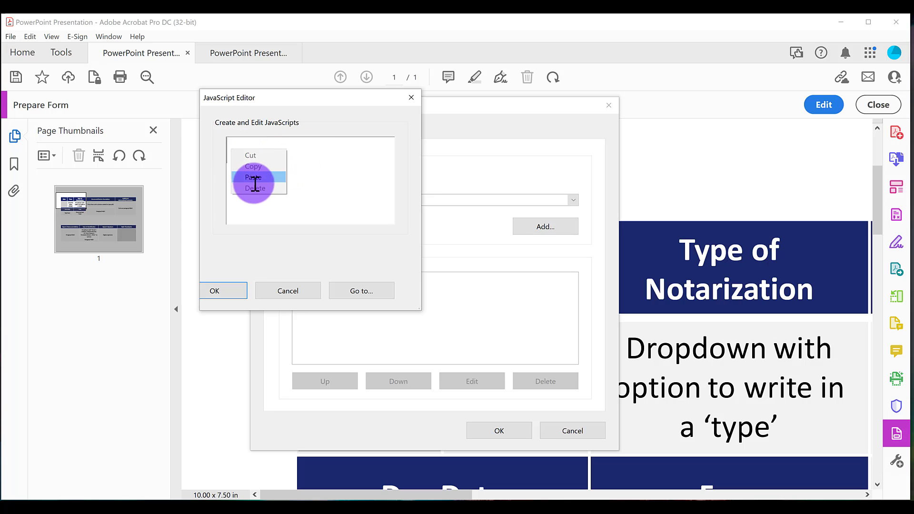
{"action": "left_click", "coordinate": [253, 177]}
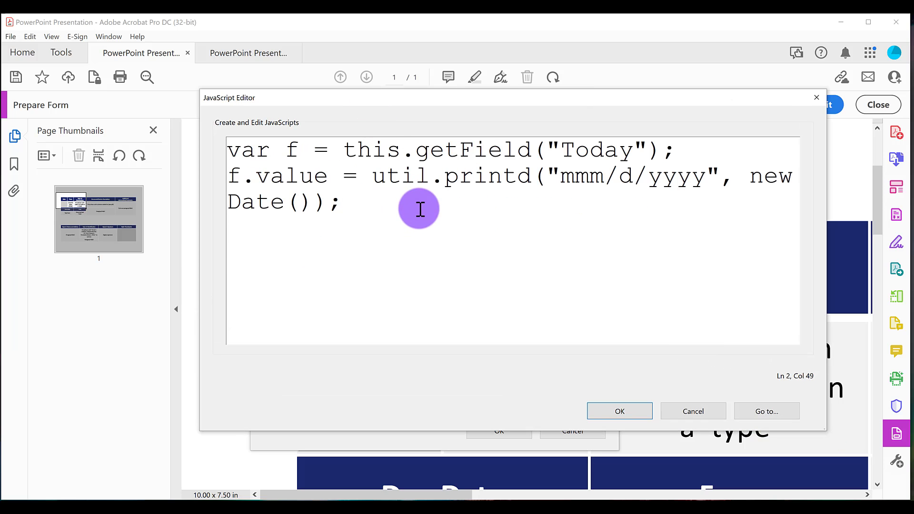
{"action": "mouse_move", "coordinate": [463, 213]}
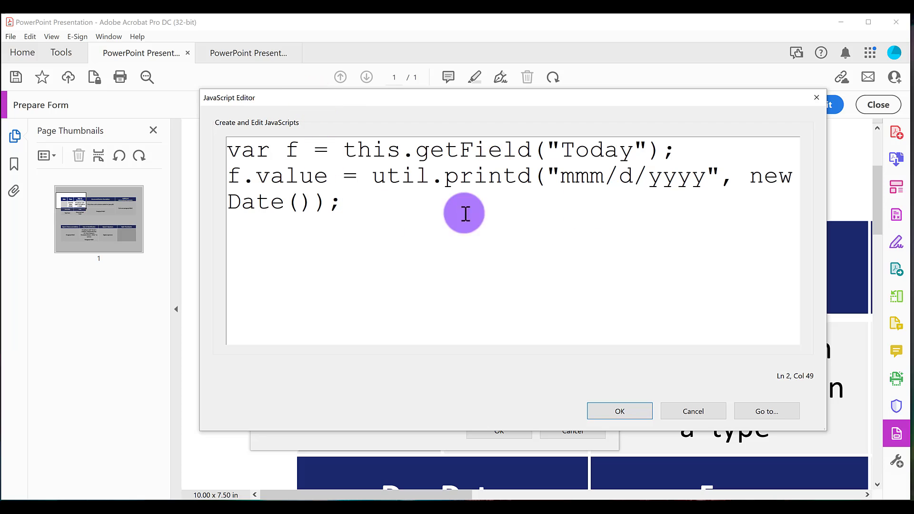
{"action": "mouse_move", "coordinate": [290, 109]}
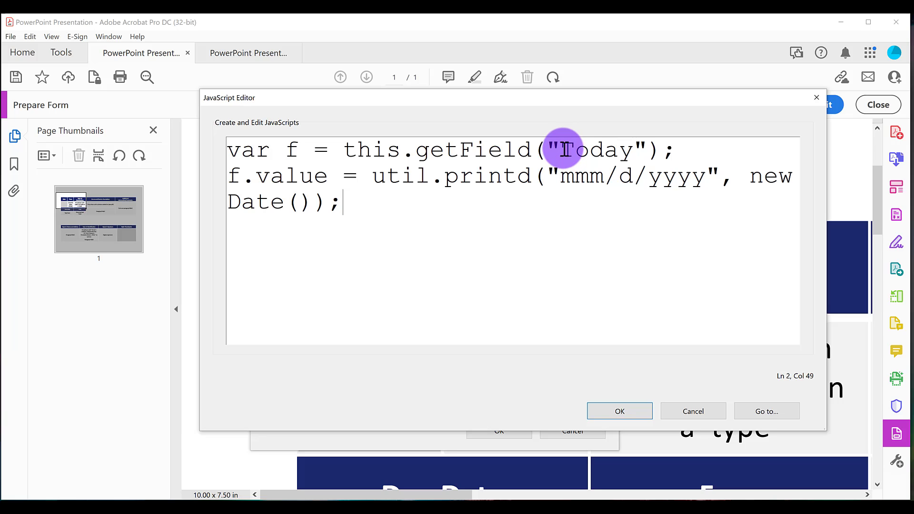
Step: Change 'Today' to 'Date' and 'mmm' to 'm' in the script, then confirm both dialogs
{"action": "double_click", "coordinate": [590, 150]}
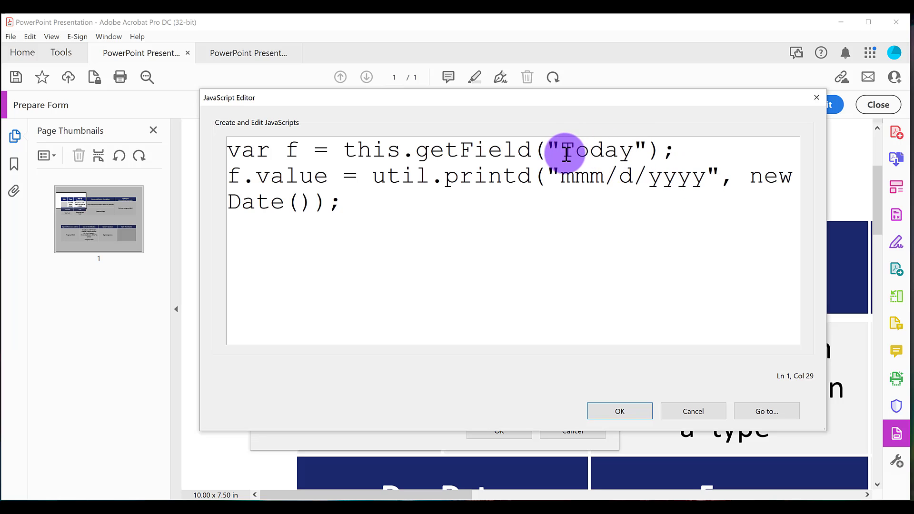
{"action": "double_click", "coordinate": [595, 150]}
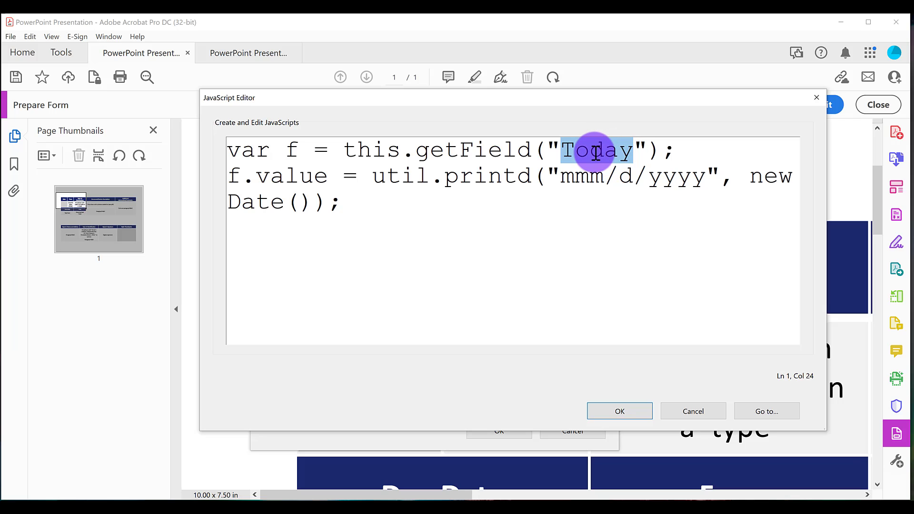
{"action": "type", "text": "Date"}
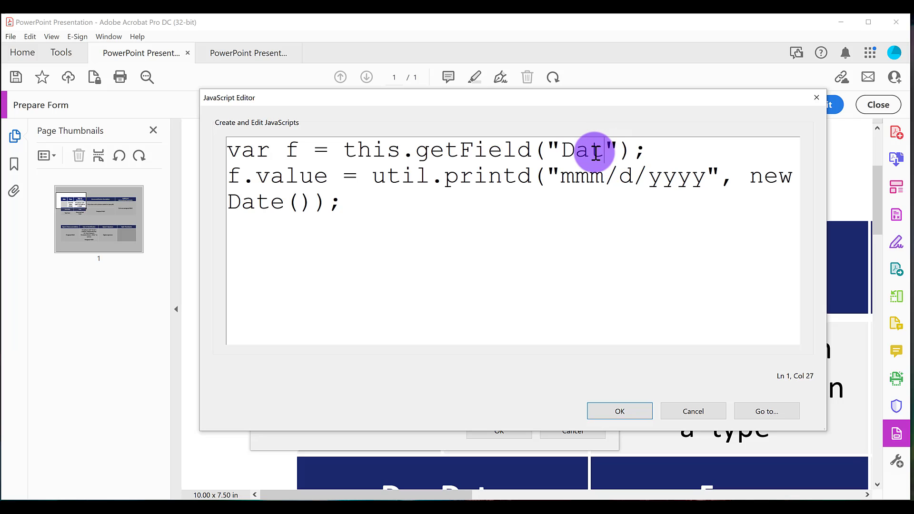
{"action": "type", "text": "e"}
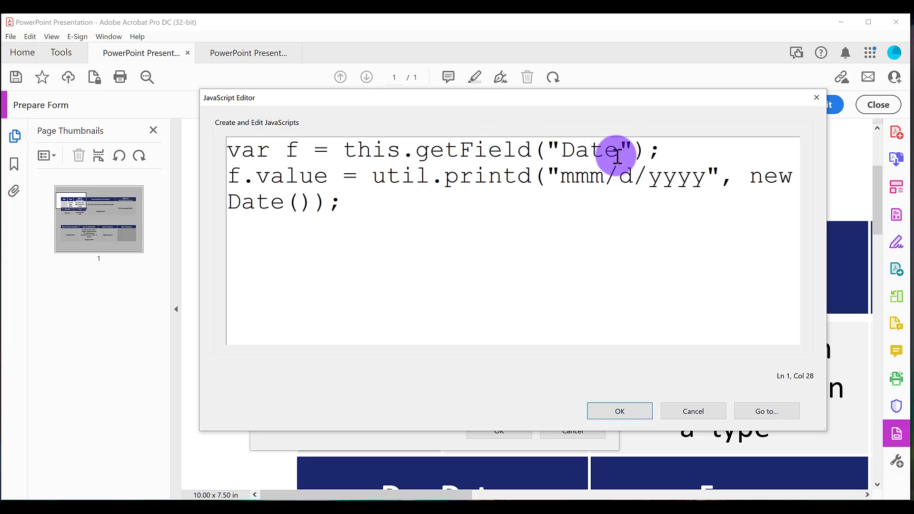
{"action": "left_click_drag", "start_coordinate": [560, 175], "coordinate": [708, 176]}
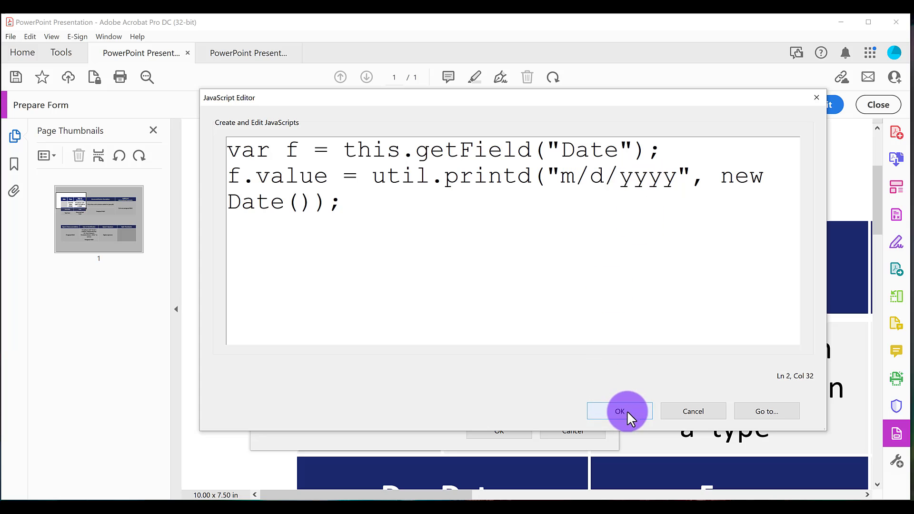
{"action": "left_click", "coordinate": [618, 411]}
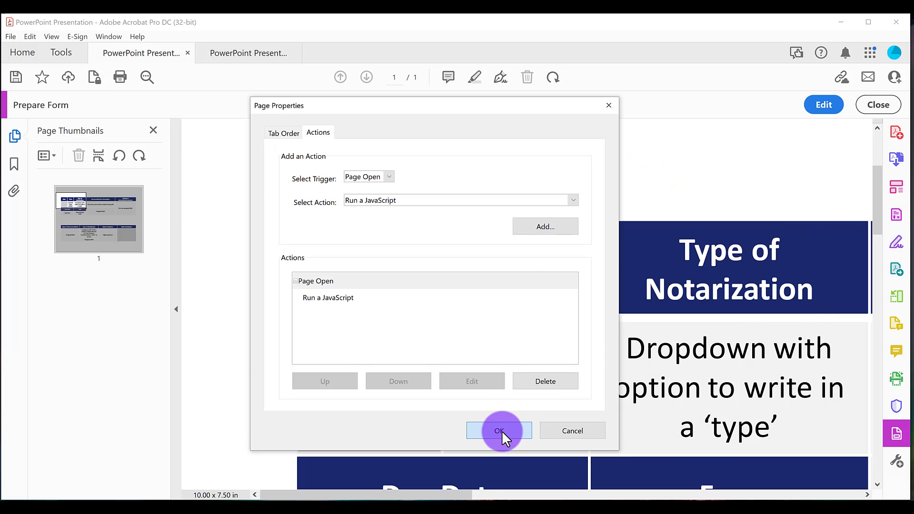
{"action": "left_click", "coordinate": [498, 430]}
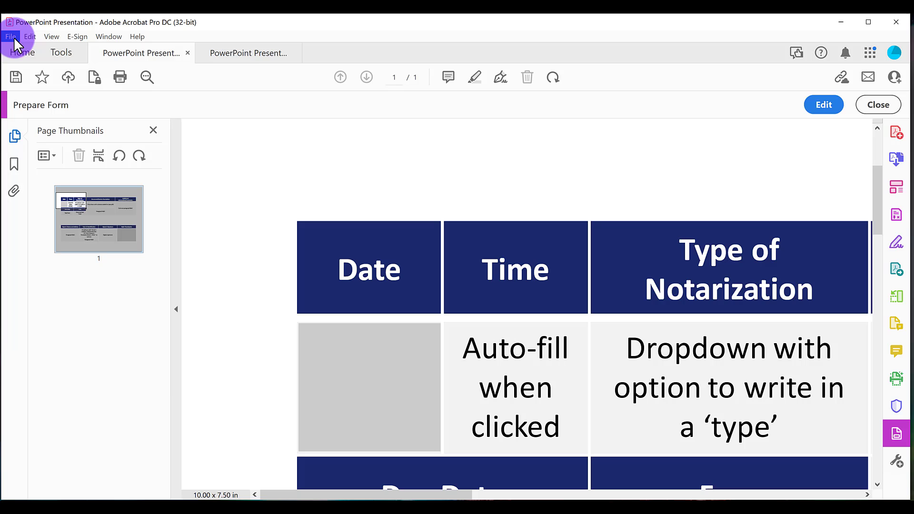
Step: Save the form as 'TEST' on the Desktop and reopen it to check the date
{"action": "left_click", "coordinate": [10, 37]}
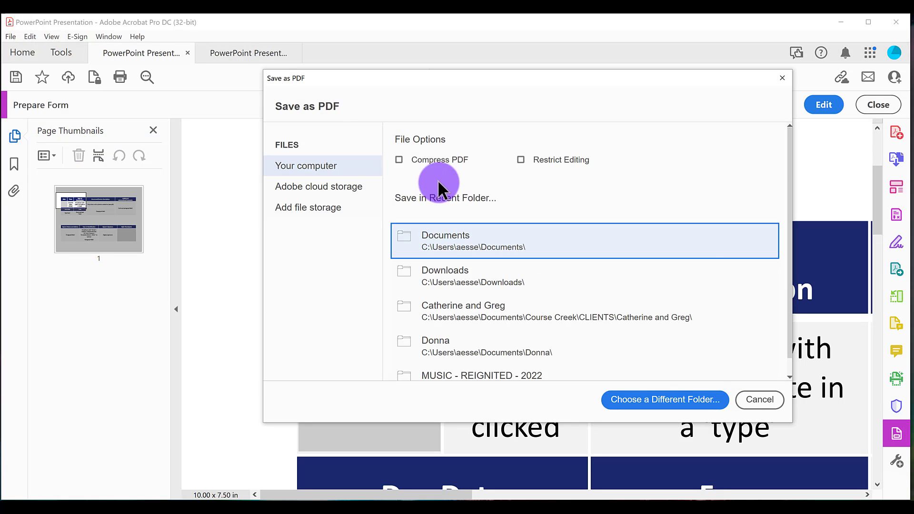
{"action": "left_click", "coordinate": [664, 400]}
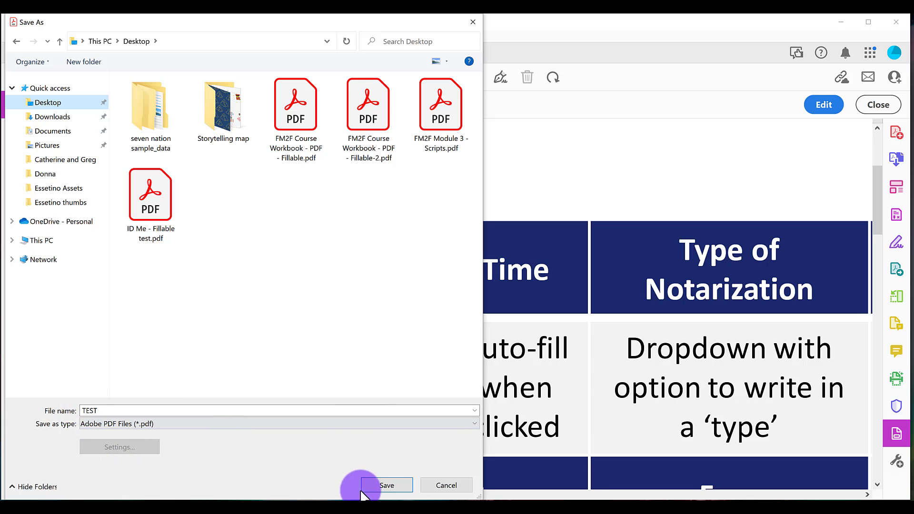
{"action": "left_click", "coordinate": [386, 485]}
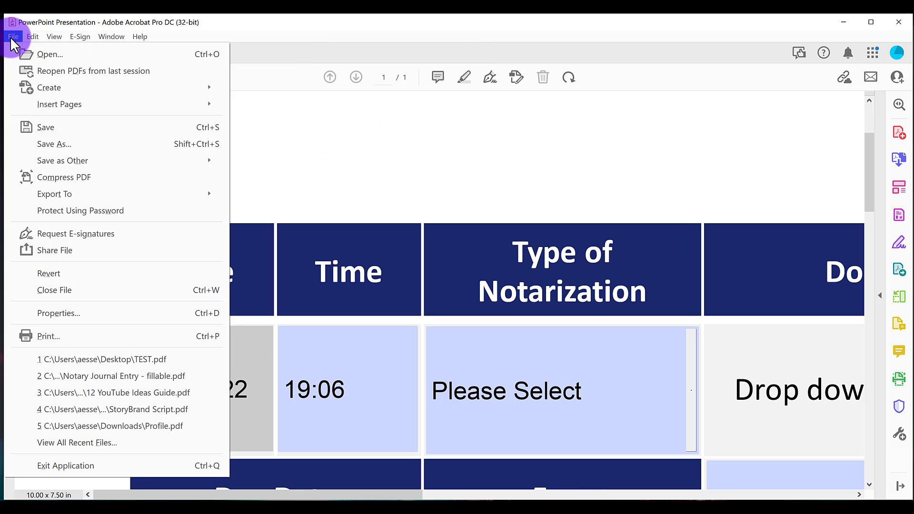
{"action": "left_click", "coordinate": [50, 54]}
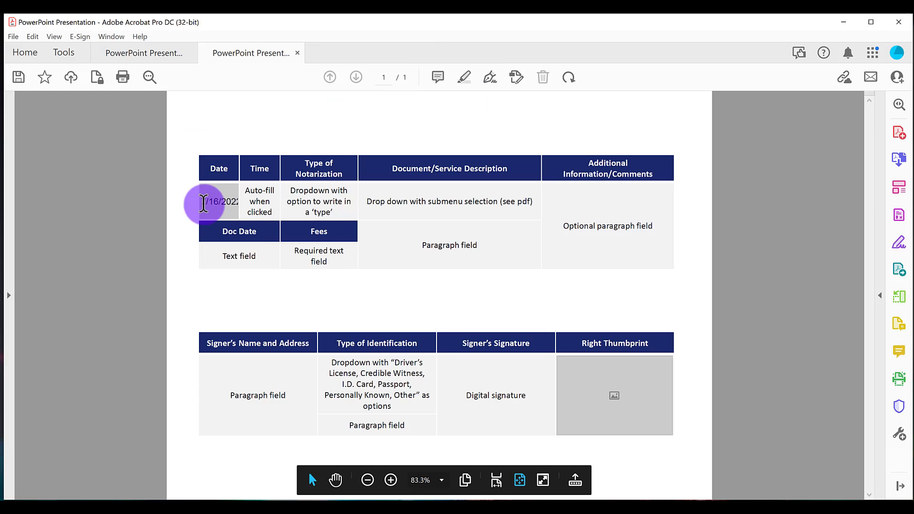
Step: Zoom in on the reopened form to check the Date cell shows 7/16/2022
{"action": "left_click", "coordinate": [390, 481]}
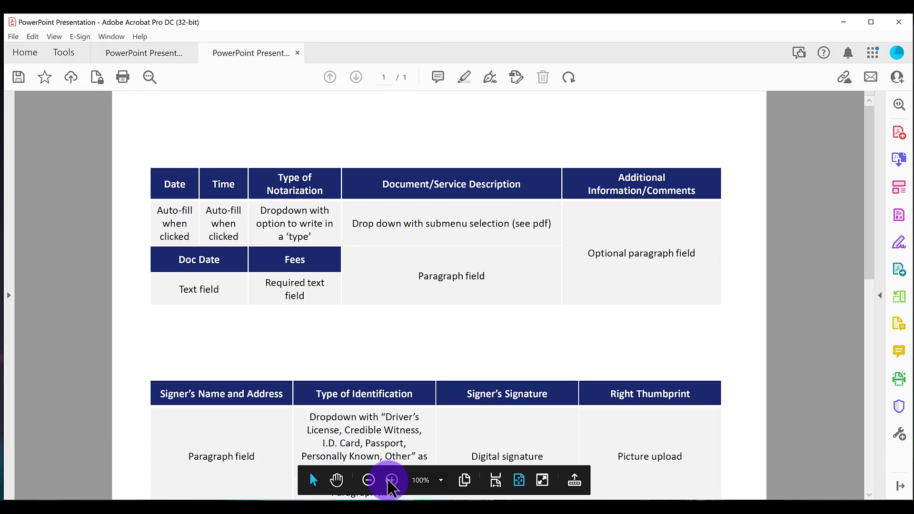
{"action": "left_click", "coordinate": [391, 480]}
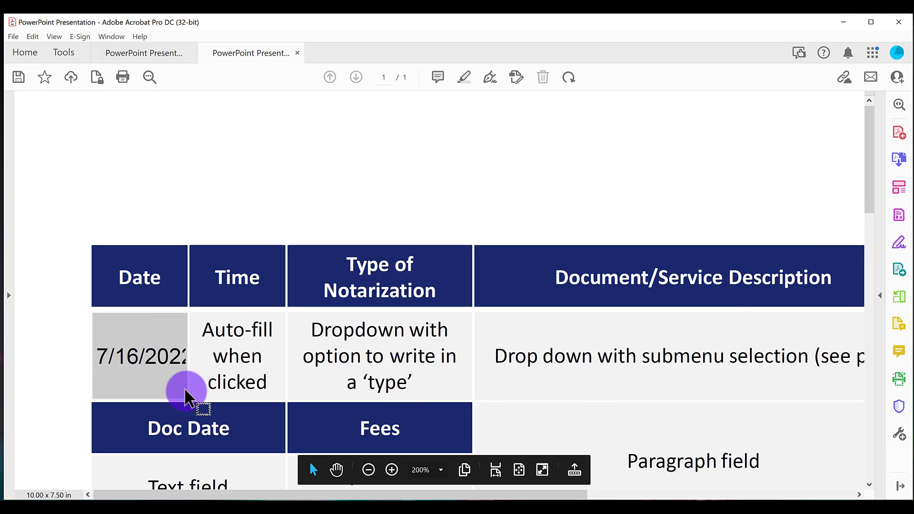
{"action": "mouse_move", "coordinate": [900, 436]}
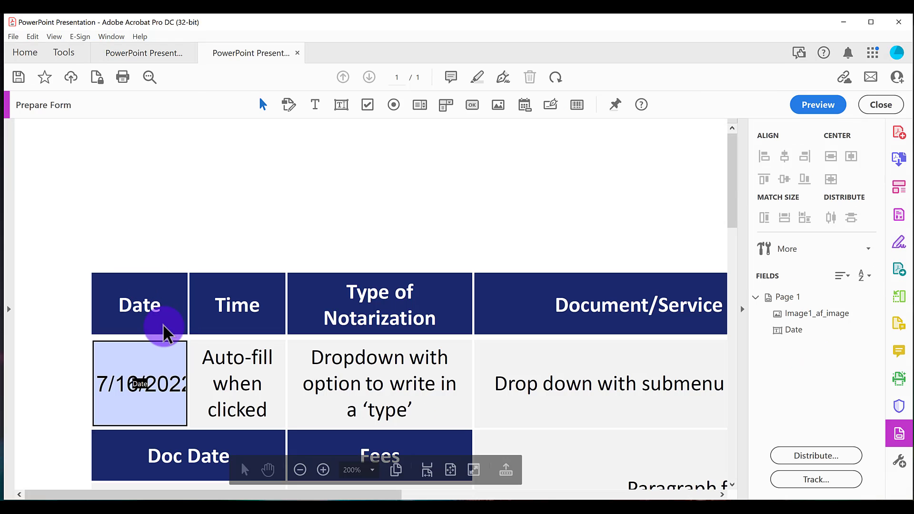
Step: In the Date field's Appearance properties, choose a smaller font size
{"action": "right_click", "coordinate": [140, 379]}
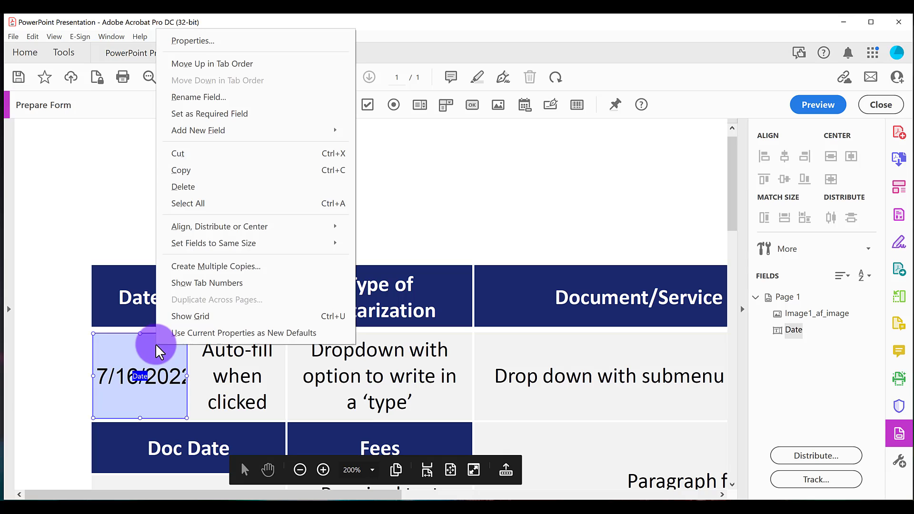
{"action": "mouse_move", "coordinate": [192, 41]}
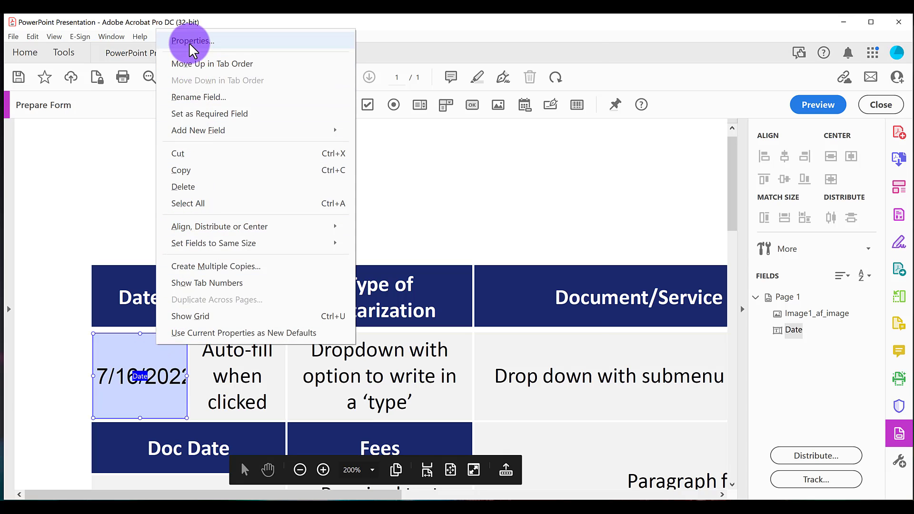
{"action": "left_click", "coordinate": [193, 40]}
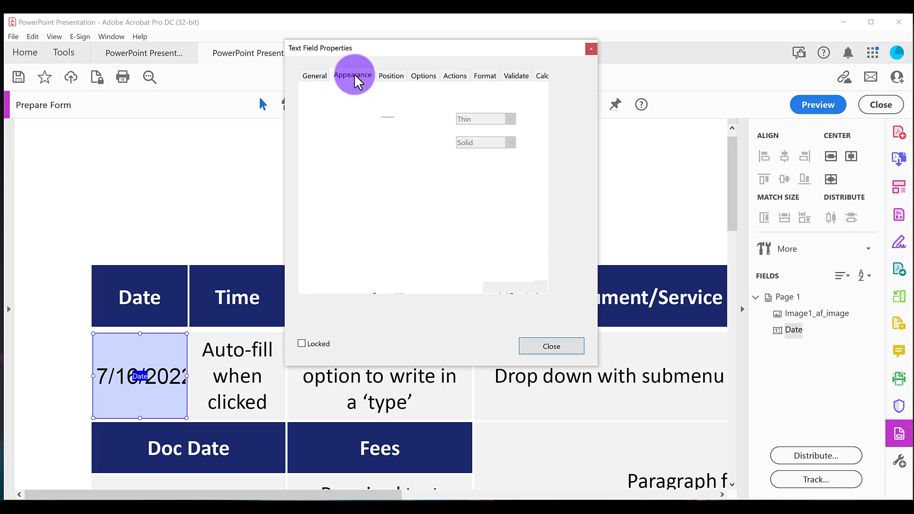
{"action": "left_click", "coordinate": [440, 196]}
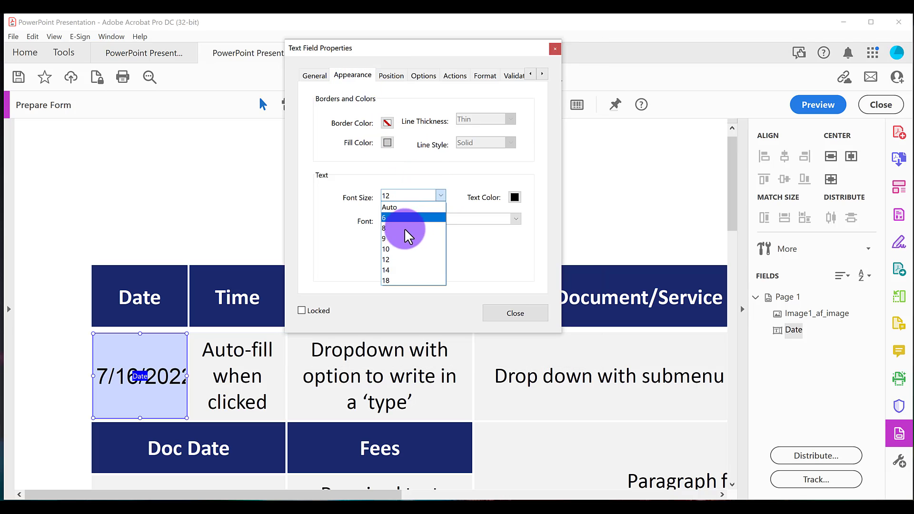
{"action": "left_click", "coordinate": [385, 218]}
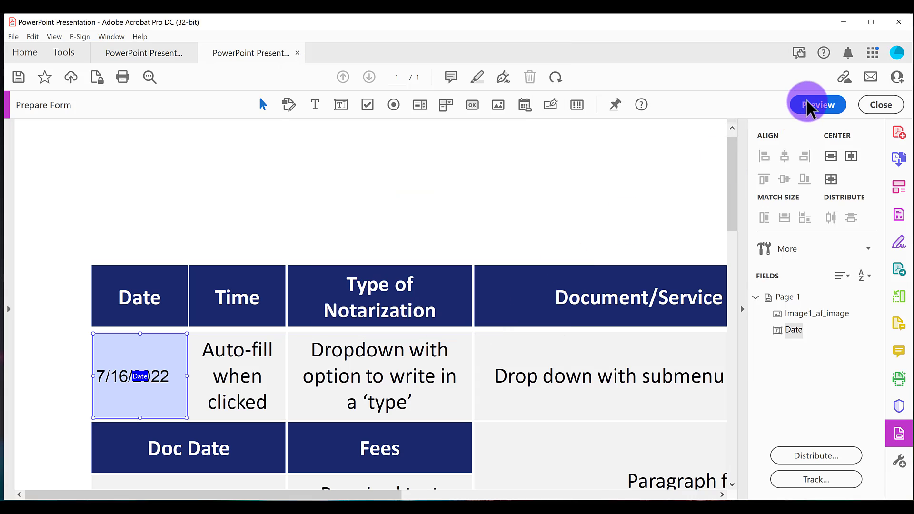
Step: Preview the form to confirm 7/16/2022 fits inside the Date cell
{"action": "left_click", "coordinate": [821, 105]}
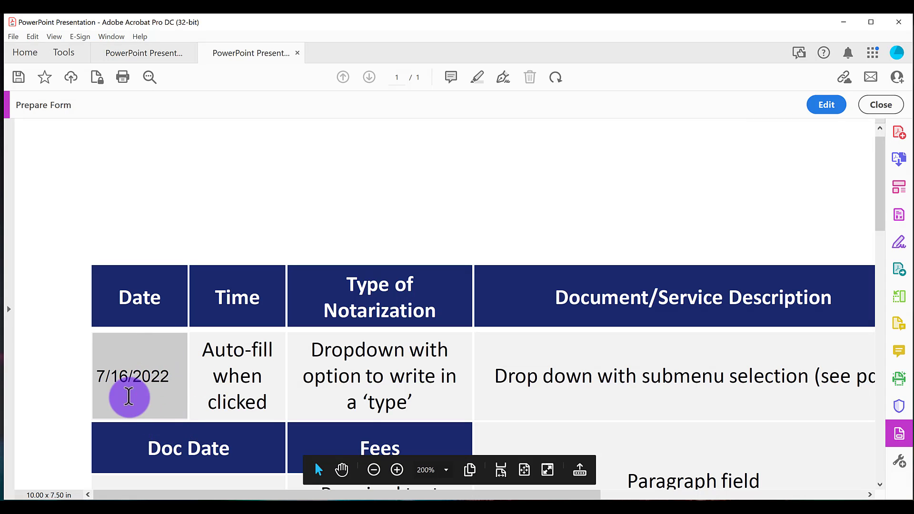
{"action": "mouse_move", "coordinate": [109, 375]}
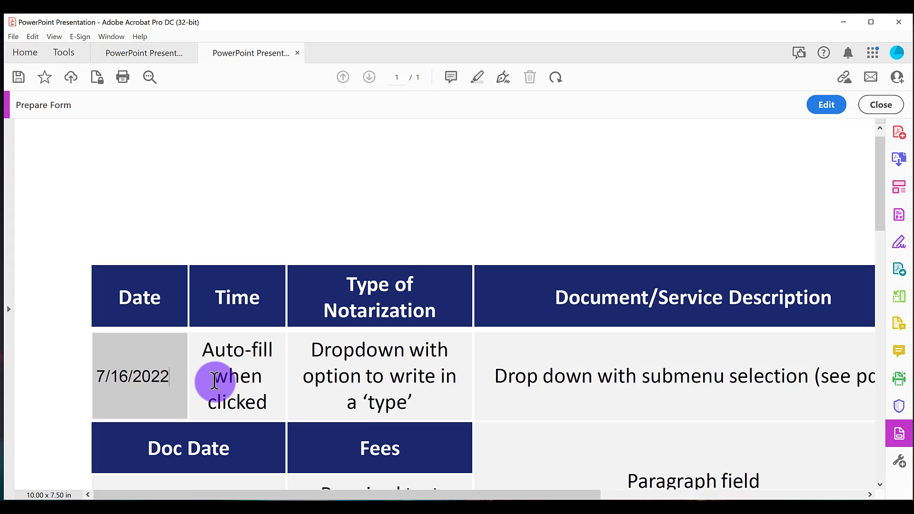
{"action": "mouse_move", "coordinate": [349, 414]}
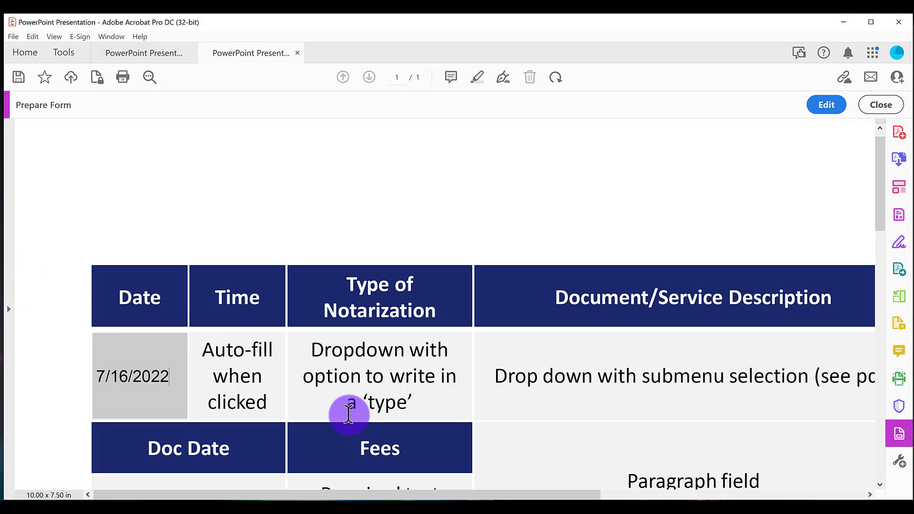